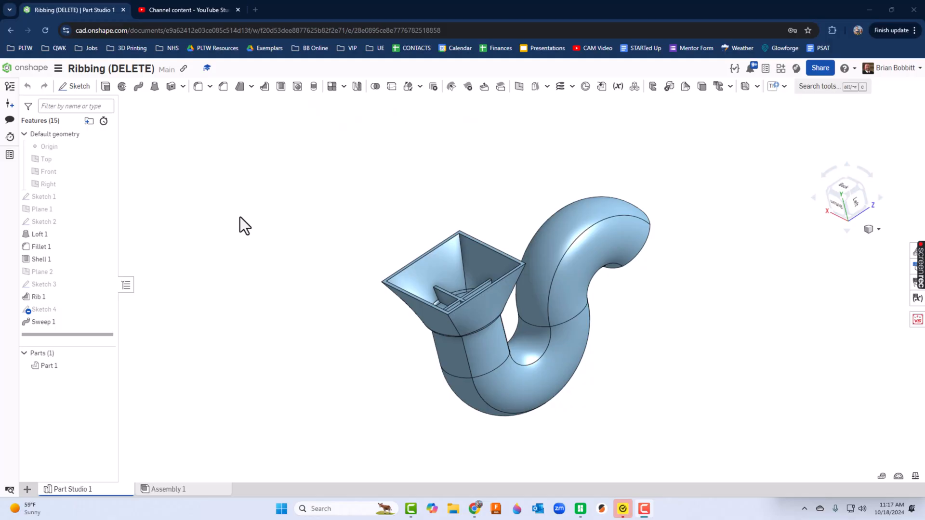
{"action": "mouse_move", "coordinate": [268, 247]}
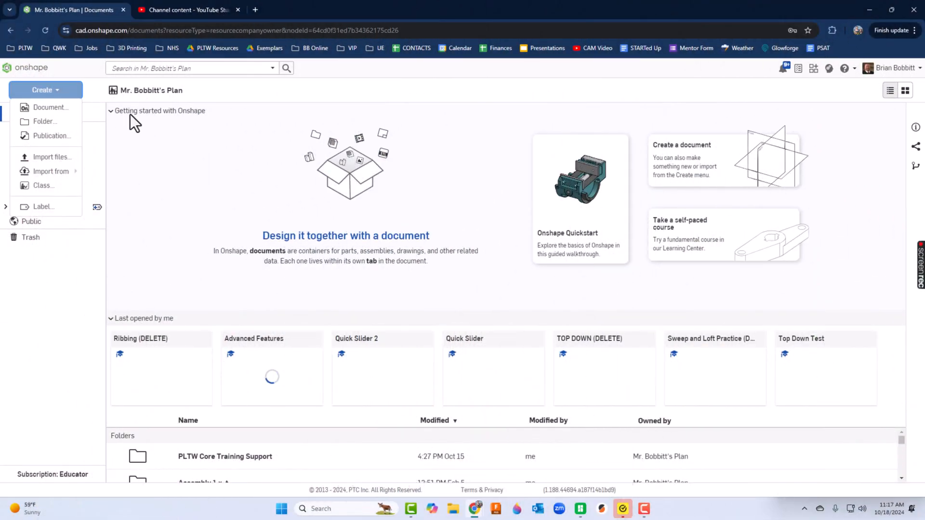
- Create a new Onshape document titled 'Advanced Features'
{"action": "left_click", "coordinate": [50, 107]}
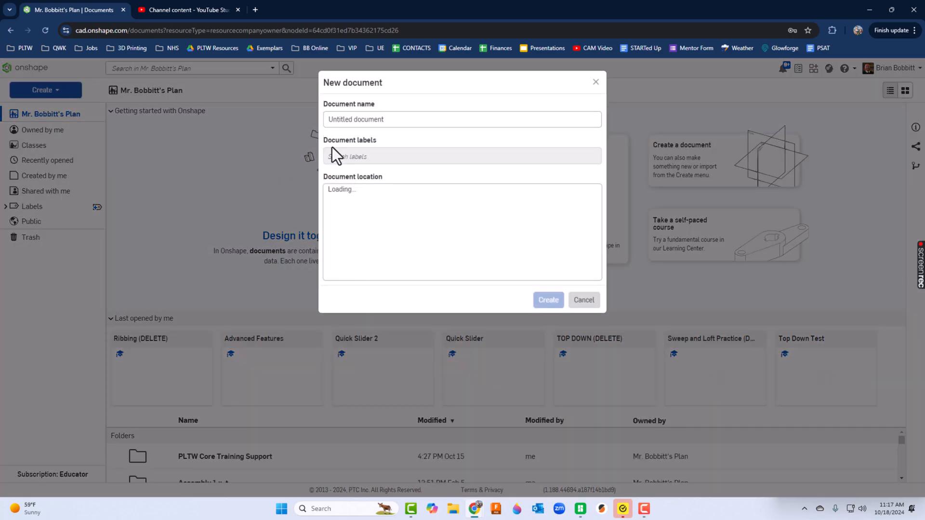
{"action": "type", "text": "Advanced Features"}
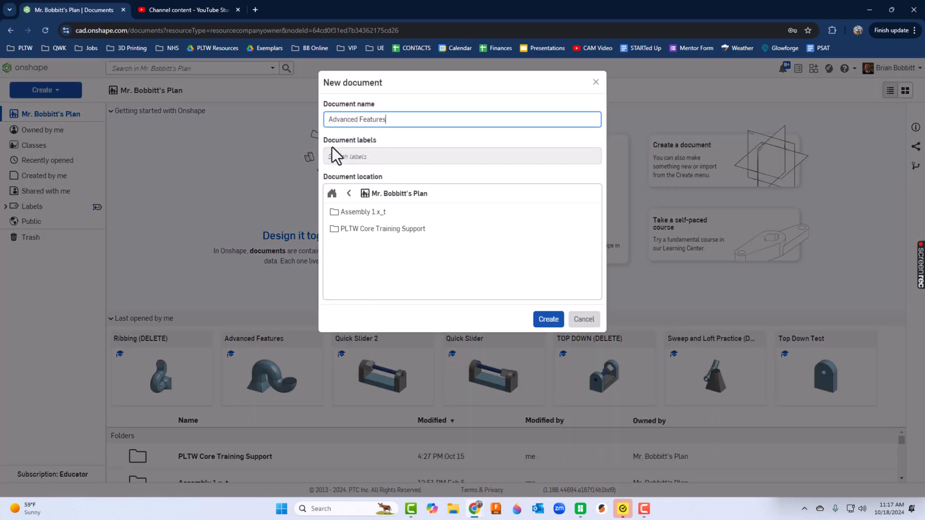
{"action": "left_click", "coordinate": [547, 319]}
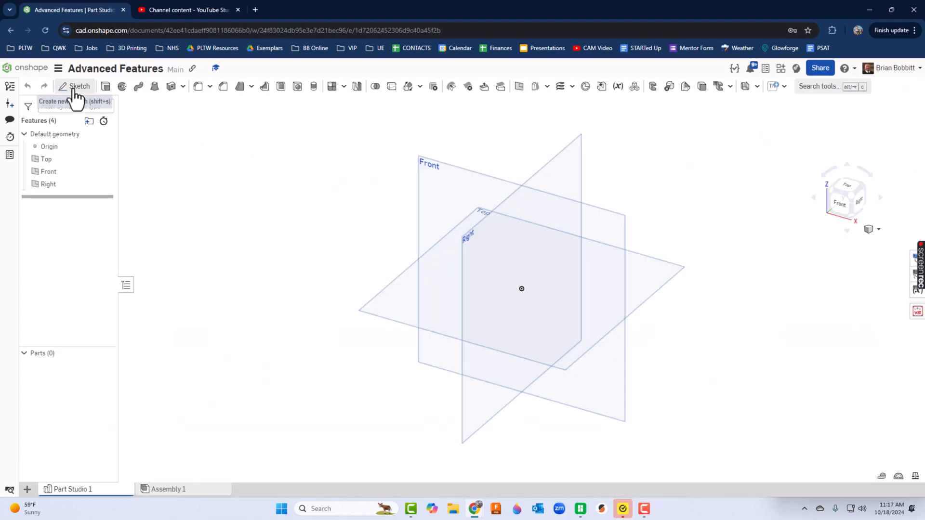
- Draw a center-point square at the origin in a new sketch on the Top plane
{"action": "left_click", "coordinate": [79, 86]}
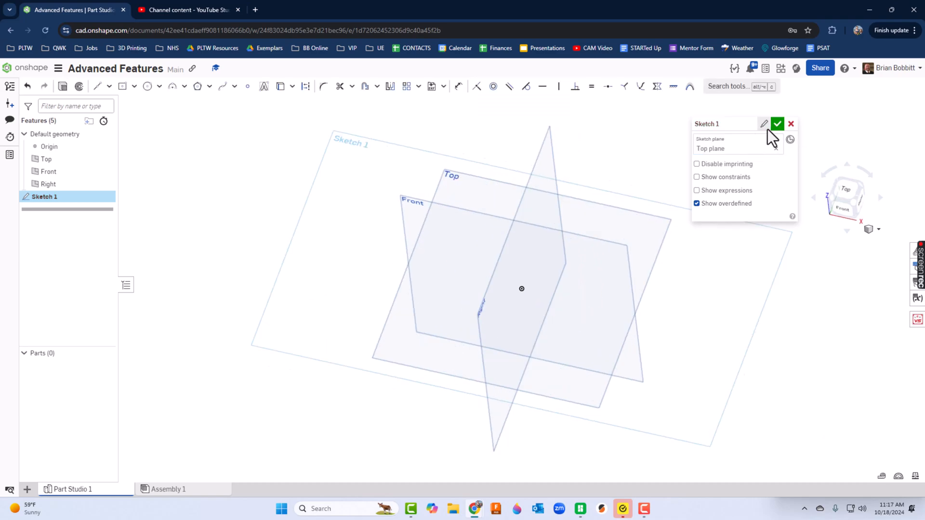
{"action": "left_click", "coordinate": [134, 87]}
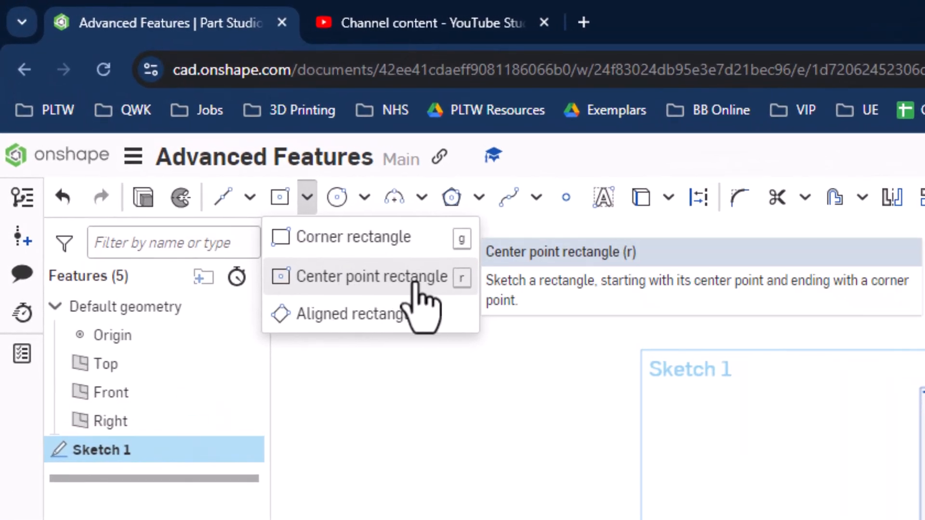
{"action": "left_click", "coordinate": [371, 276]}
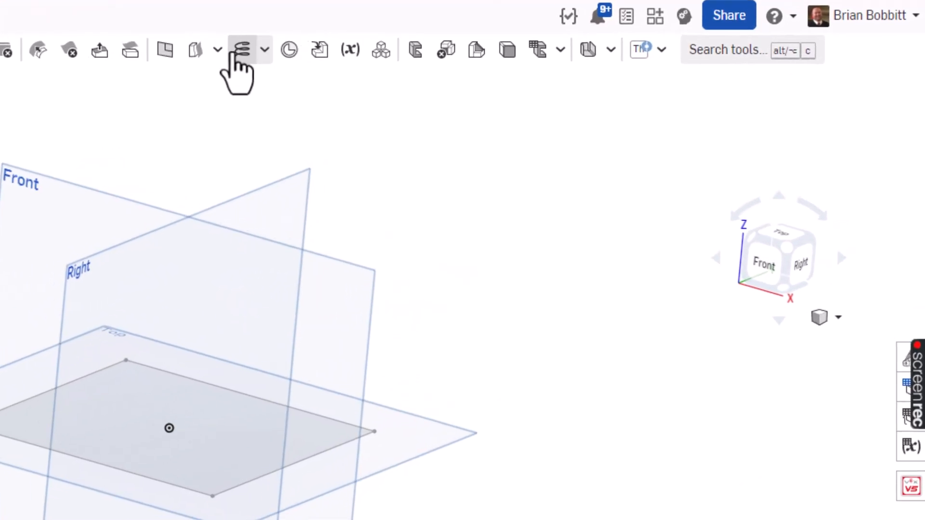
- Add Plane 1, offset 2 in from Sketch 1's face
{"action": "left_click", "coordinate": [141, 48]}
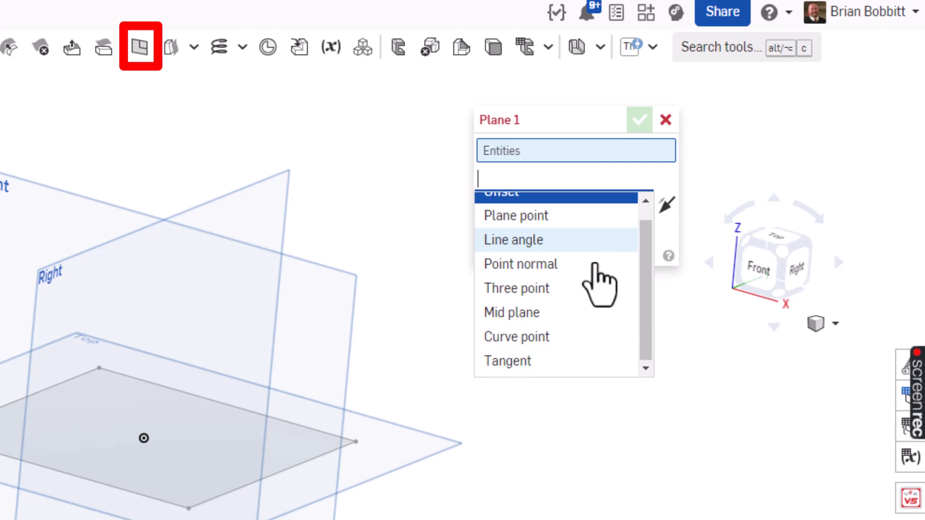
{"action": "mouse_move", "coordinate": [519, 360]}
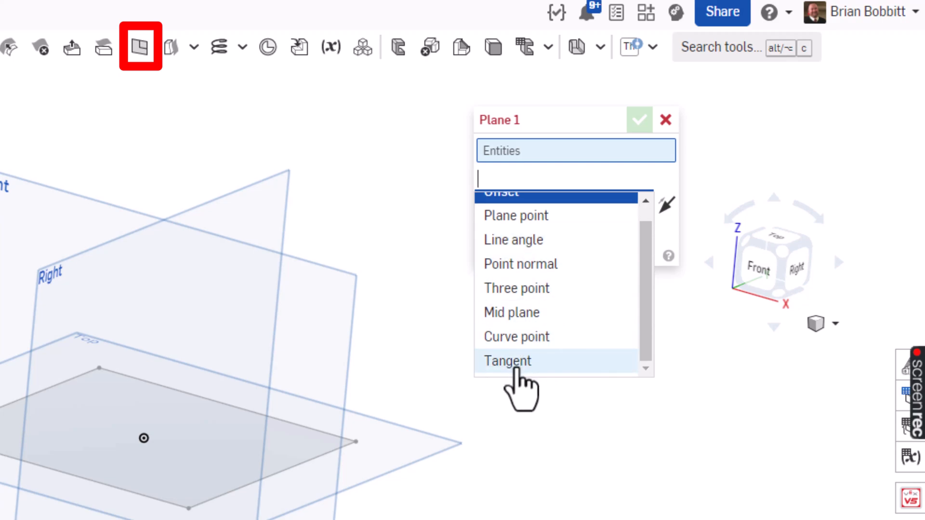
{"action": "mouse_move", "coordinate": [531, 248]}
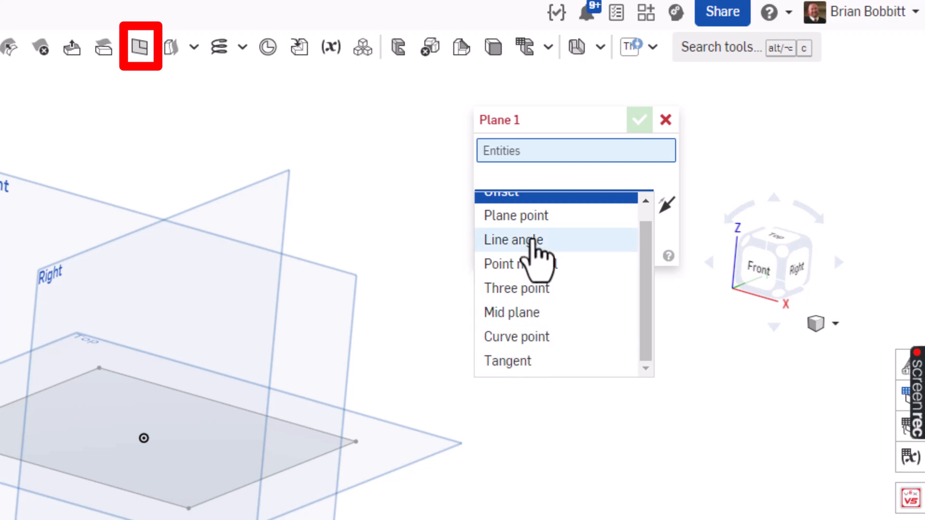
{"action": "mouse_move", "coordinate": [506, 360]}
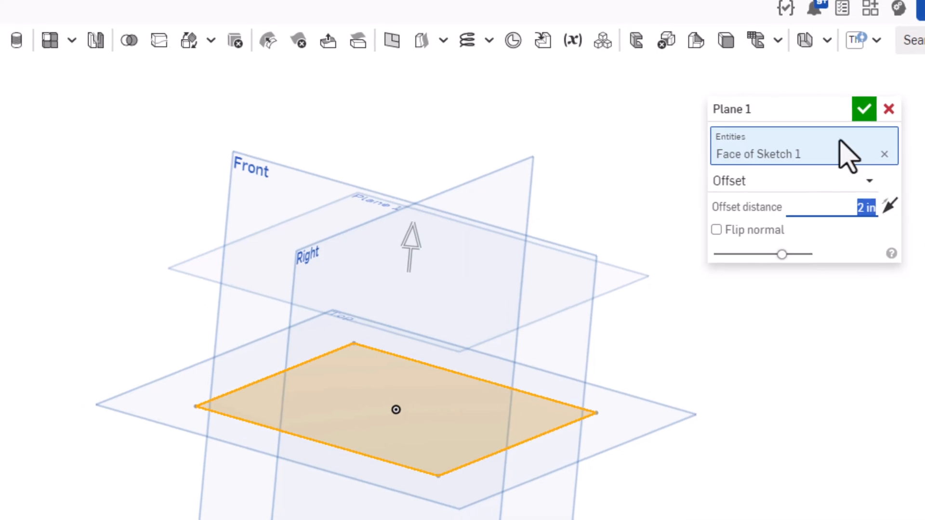
{"action": "left_click", "coordinate": [863, 109]}
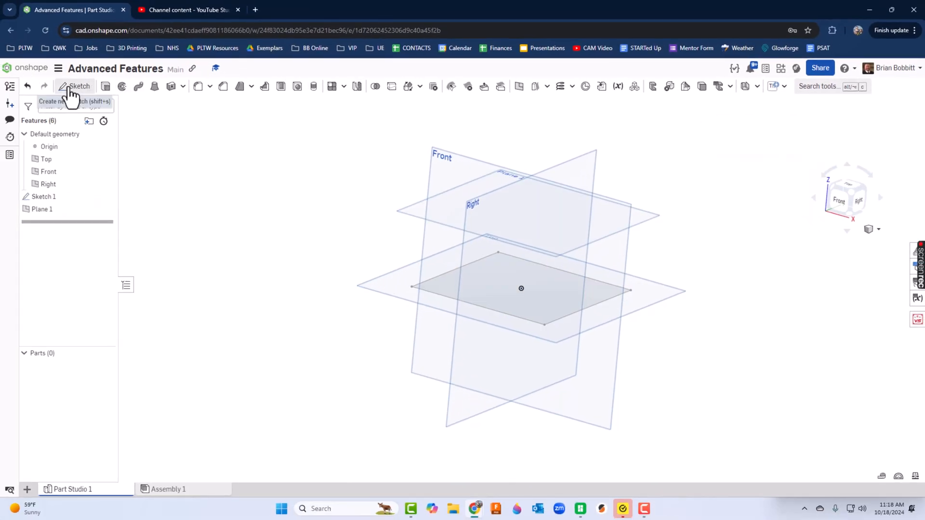
- Sketch a 3-inch diameter circle at the origin on Plane 1
{"action": "left_click", "coordinate": [78, 86]}
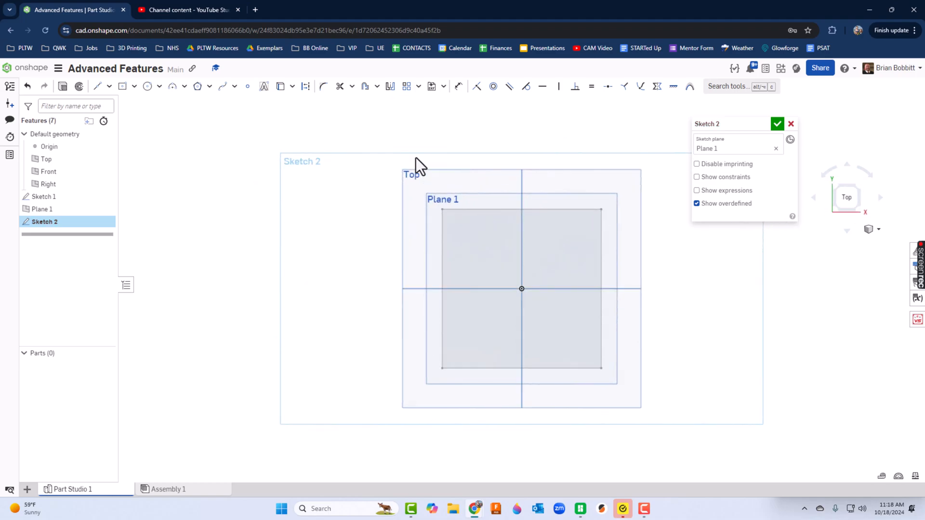
{"action": "left_click", "coordinate": [147, 86]}
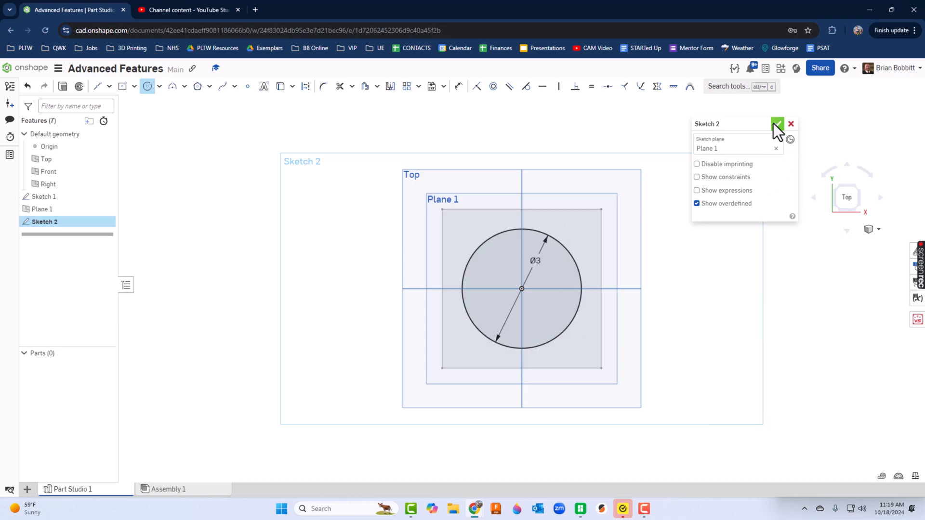
{"action": "left_click", "coordinate": [777, 124]}
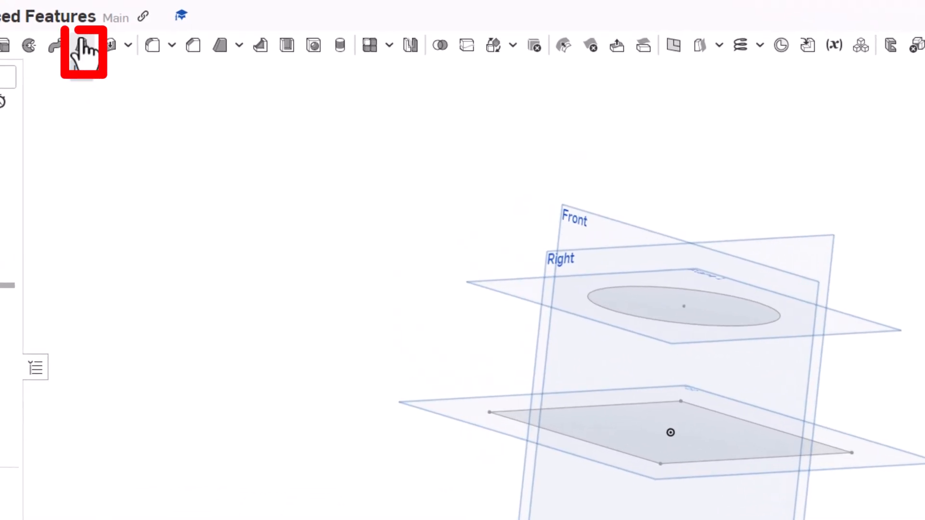
{"action": "mouse_move", "coordinate": [84, 45]}
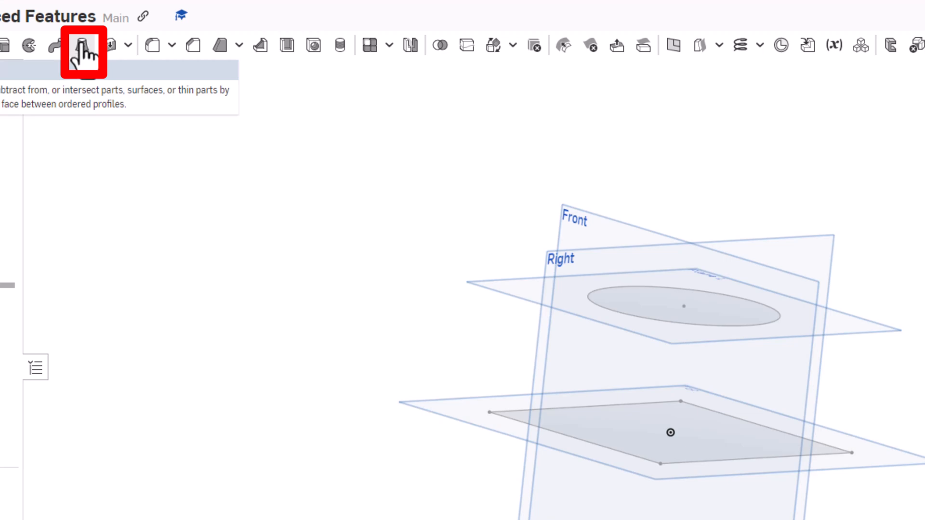
- Loft Sketch 1's square into Sketch 2's circle to create Part 1
{"action": "left_click", "coordinate": [82, 44]}
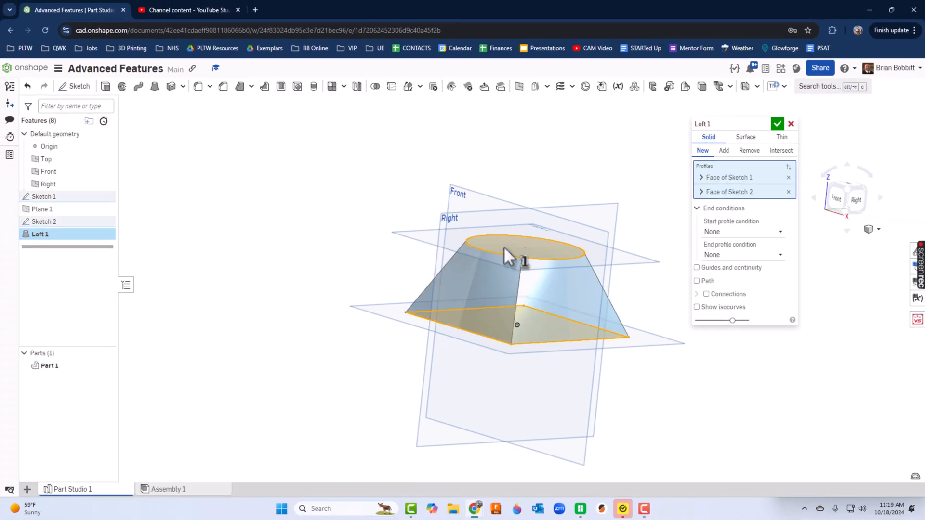
{"action": "mouse_move", "coordinate": [534, 247]}
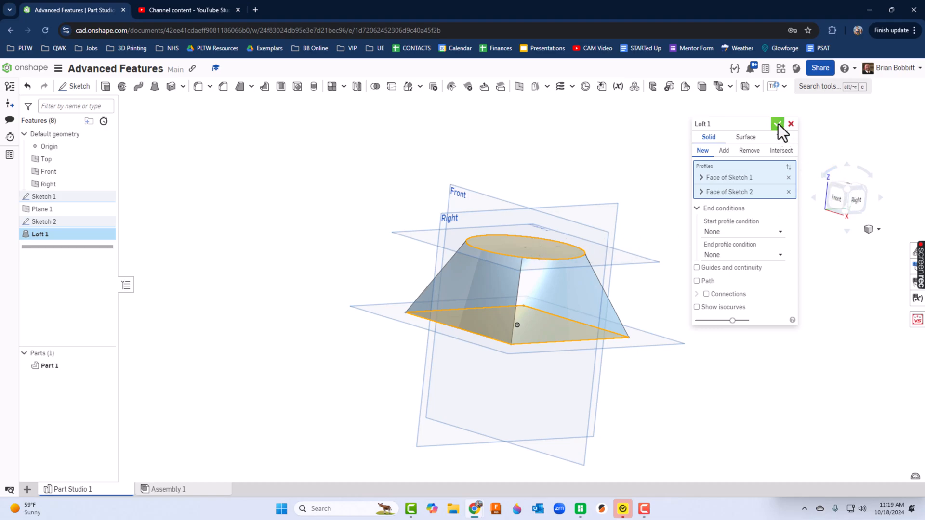
{"action": "left_click", "coordinate": [777, 124]}
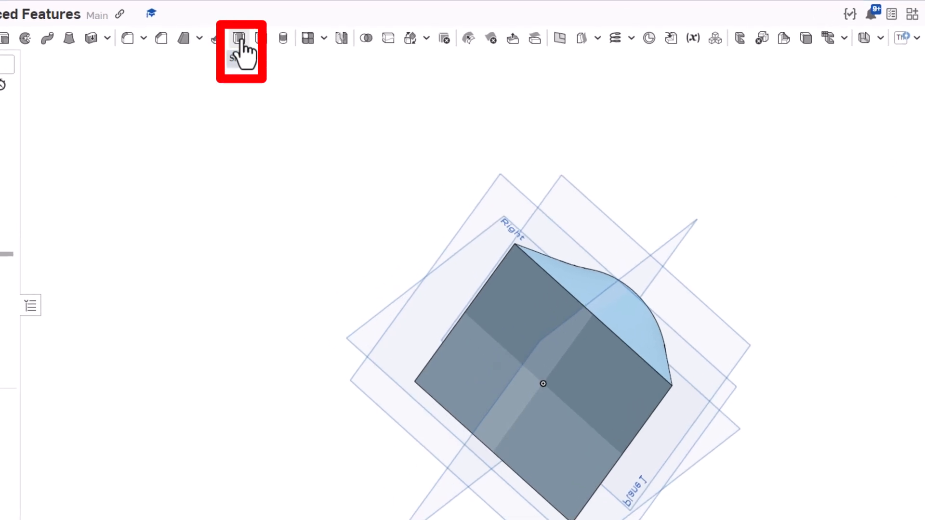
{"action": "mouse_move", "coordinate": [239, 38]}
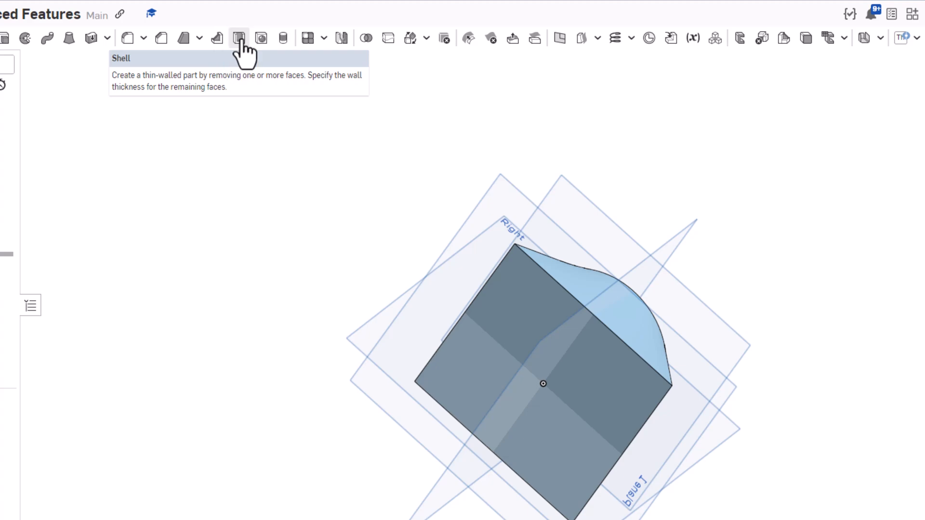
- Shell Loft 1 to a 0.125 in wall, removing the square end face
{"action": "left_click", "coordinate": [239, 37]}
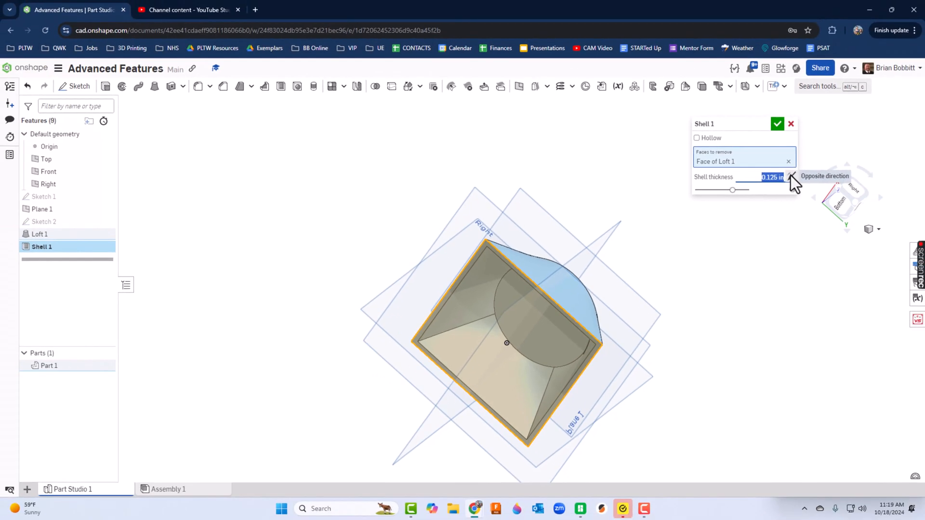
{"action": "left_click", "coordinate": [777, 124]}
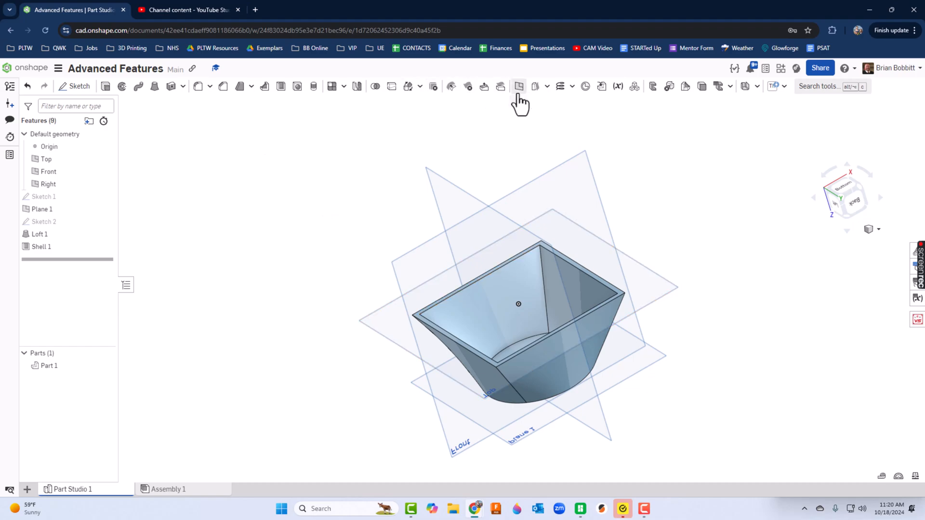
- Create Plane 2 offset 0.5 in from the Top plane
{"action": "left_click", "coordinate": [518, 86]}
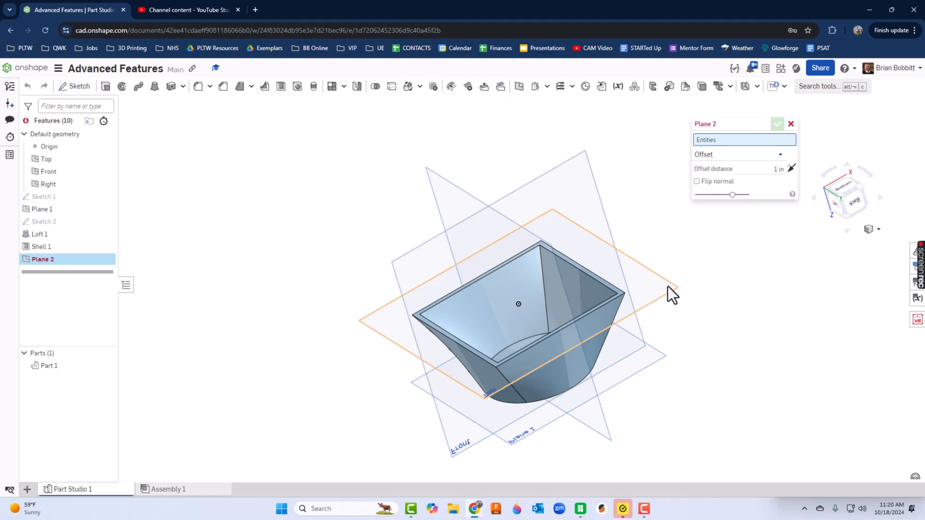
{"action": "left_click", "coordinate": [46, 158]}
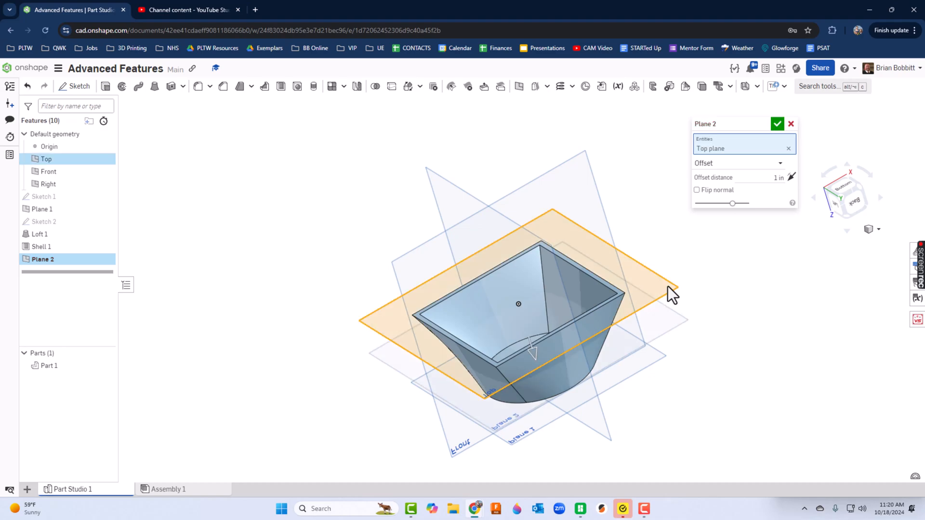
{"action": "mouse_move", "coordinate": [543, 360]}
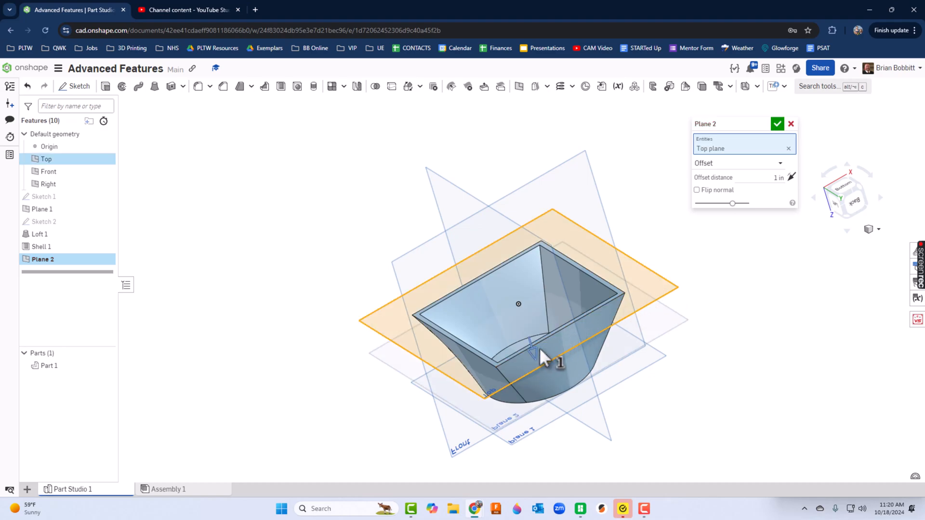
{"action": "triple_click", "coordinate": [778, 177]}
{"action": "type", "text": "0.5"}
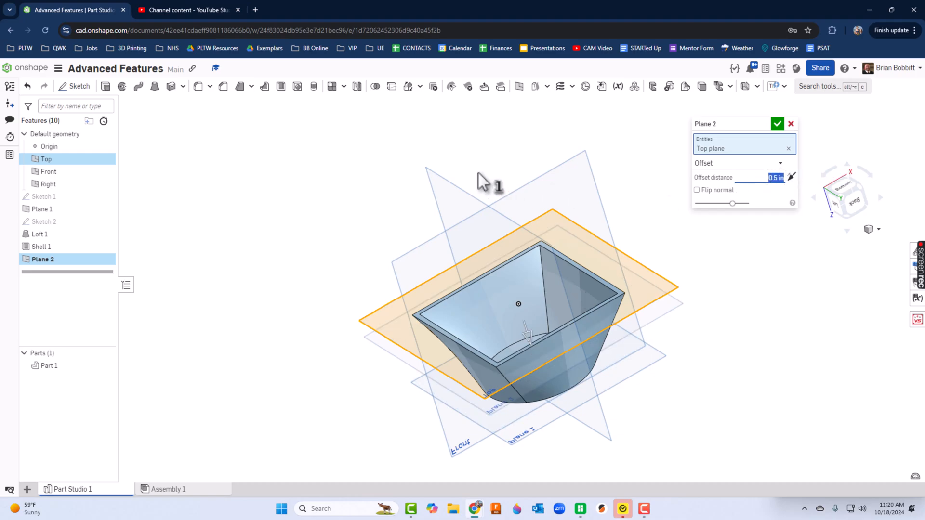
{"action": "left_click", "coordinate": [777, 124]}
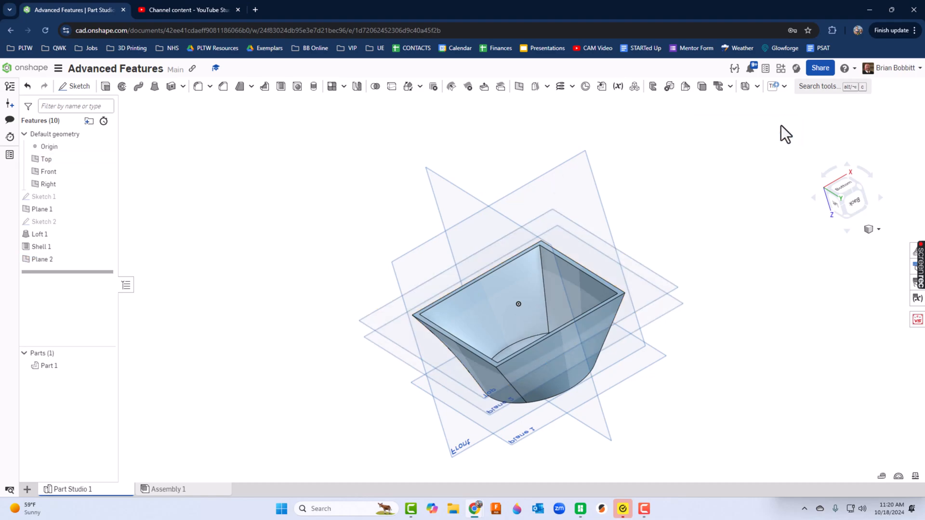
{"action": "mouse_move", "coordinate": [116, 103]}
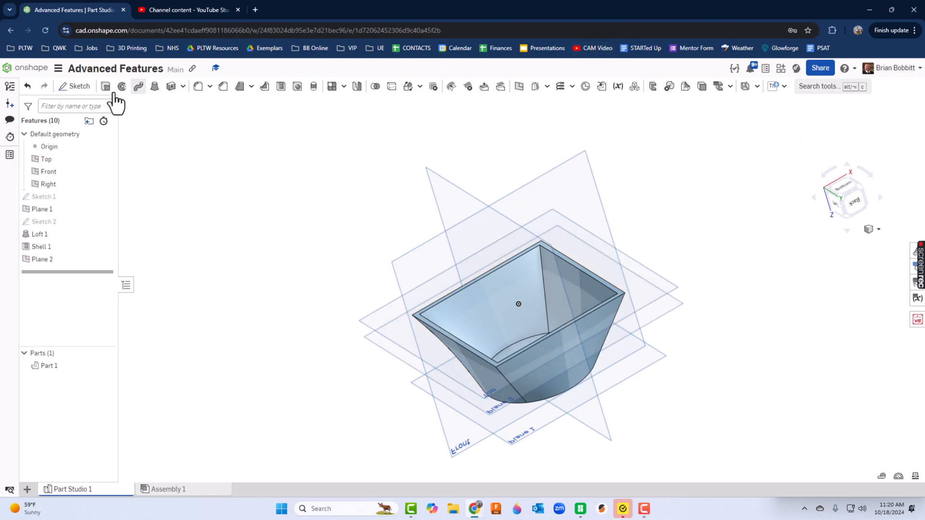
- Draw two perpendicular midpoint lines through the origin on Plane 2, dimensioned to 2
{"action": "left_click", "coordinate": [79, 86]}
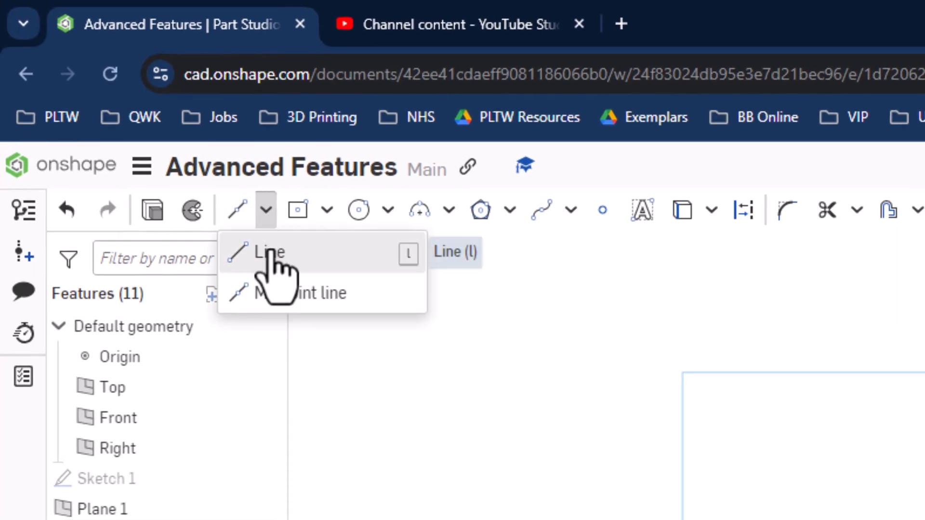
{"action": "mouse_move", "coordinate": [289, 301]}
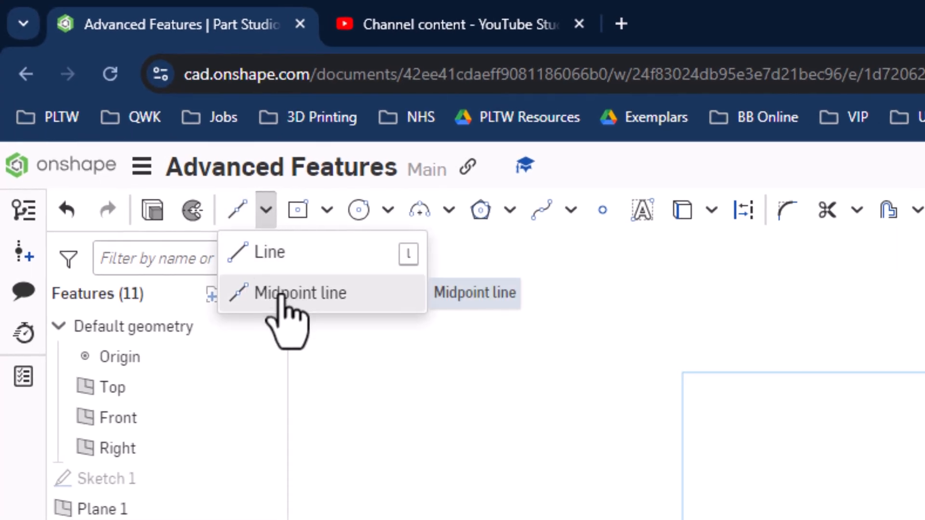
{"action": "mouse_move", "coordinate": [301, 293]}
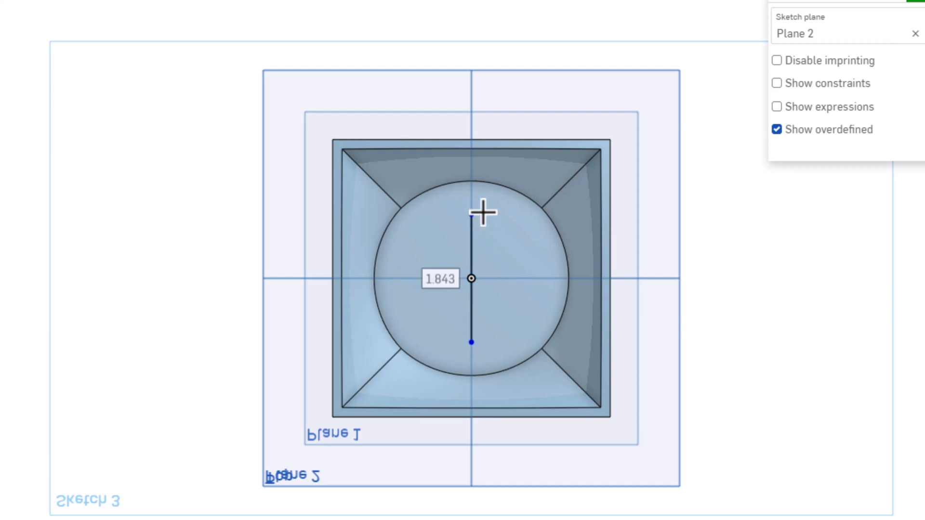
{"action": "type", "text": "2"}
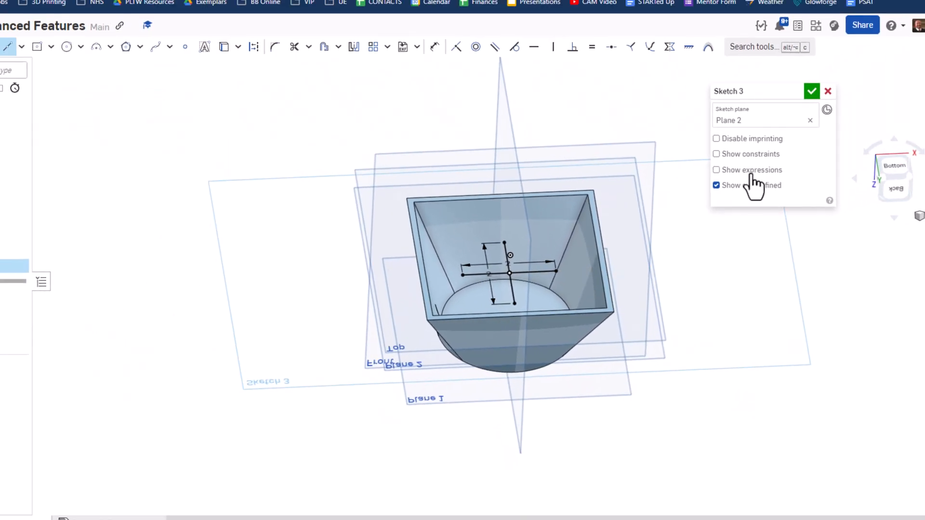
{"action": "left_click", "coordinate": [811, 91]}
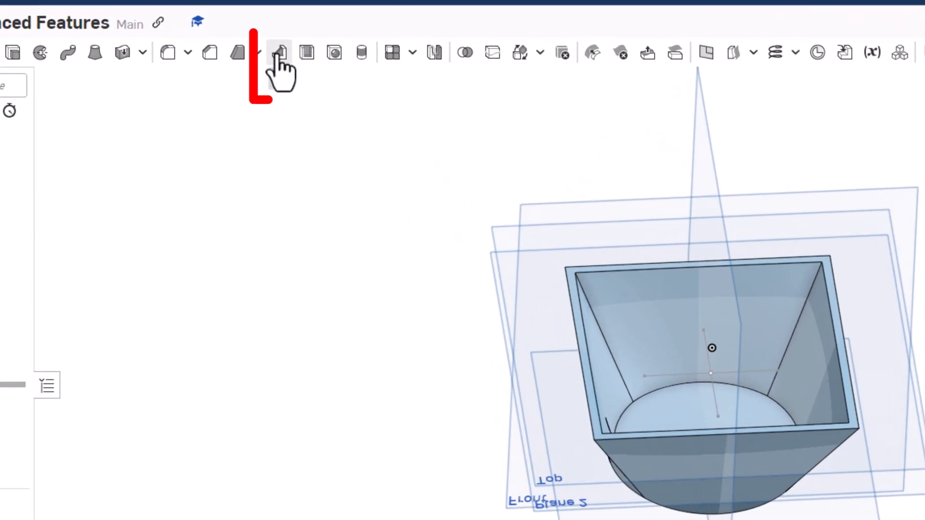
- Set up 0.1 in ribs from Sketch 3's lines, normal to sketch plane, extended to the part
{"action": "left_click", "coordinate": [278, 53]}
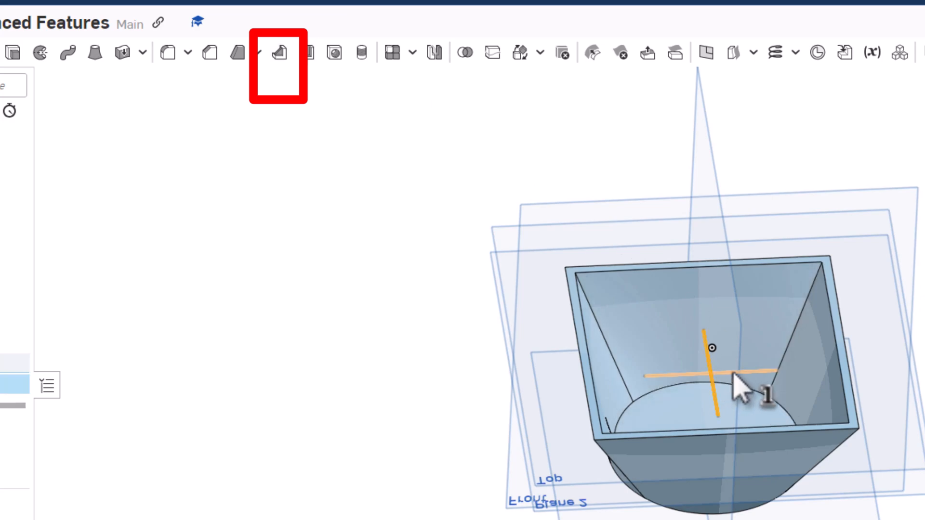
{"action": "left_click", "coordinate": [278, 53]}
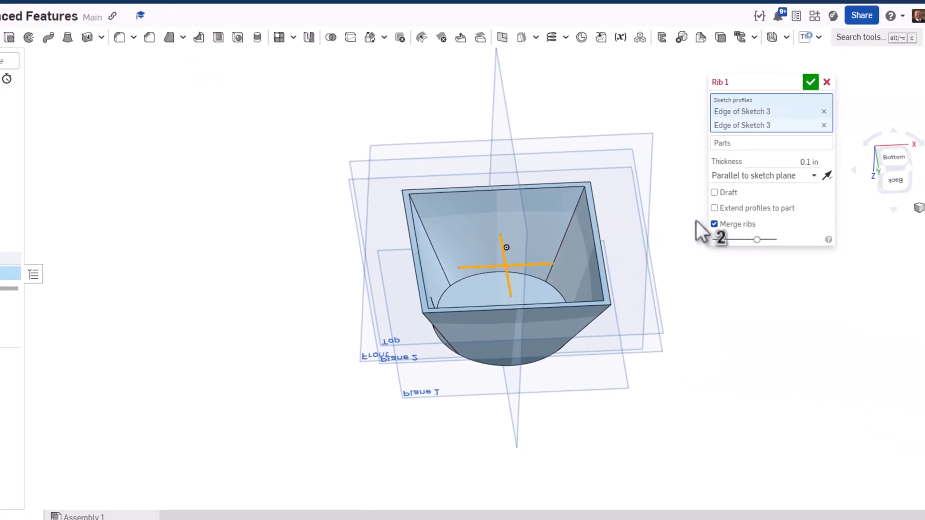
{"action": "mouse_move", "coordinate": [749, 183]}
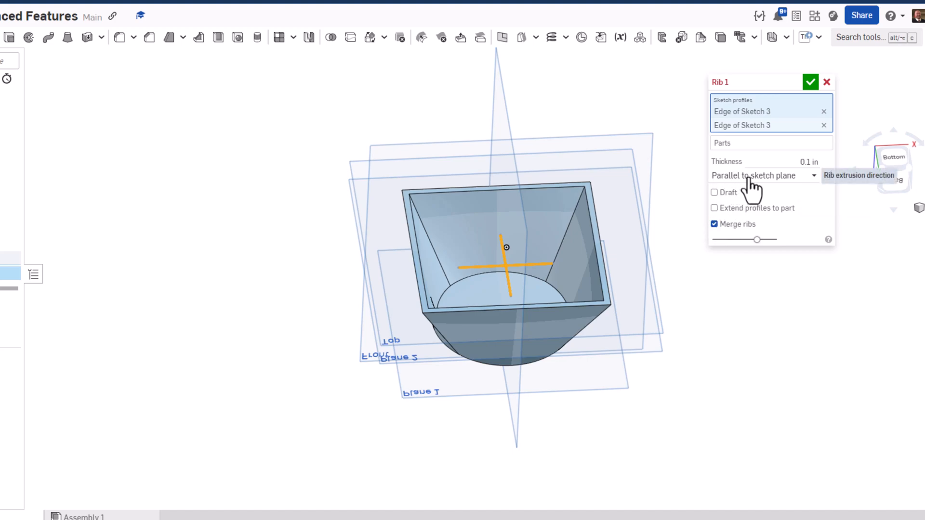
{"action": "left_click", "coordinate": [761, 176]}
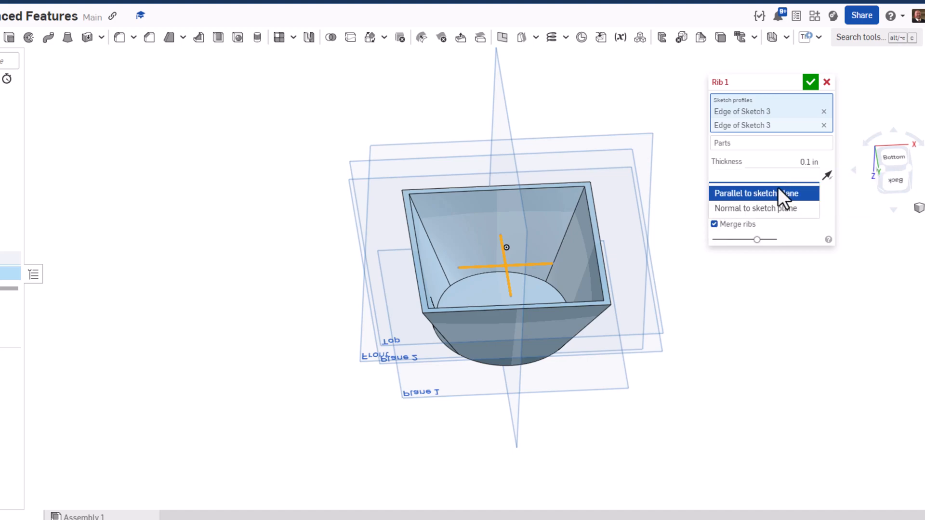
{"action": "left_click", "coordinate": [756, 208]}
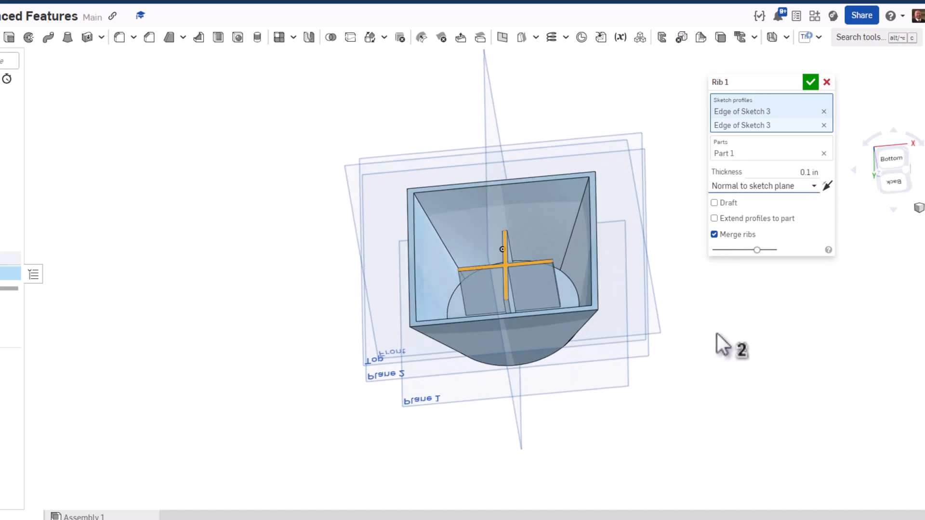
{"action": "mouse_move", "coordinate": [741, 224]}
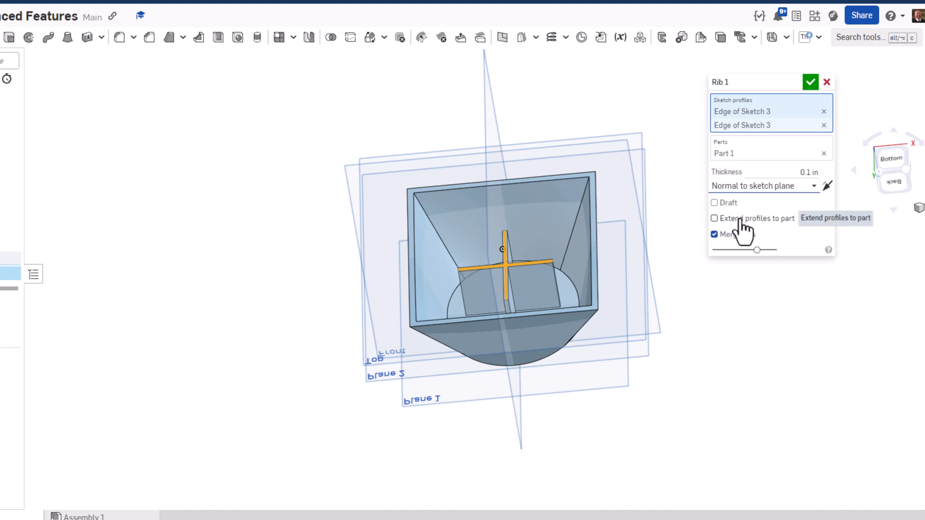
{"action": "left_click", "coordinate": [714, 218]}
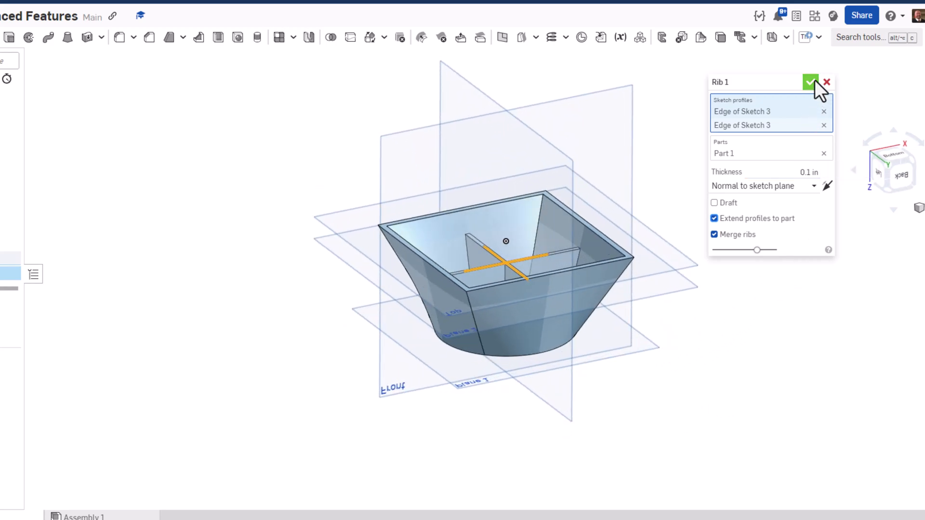
{"action": "left_click", "coordinate": [811, 82]}
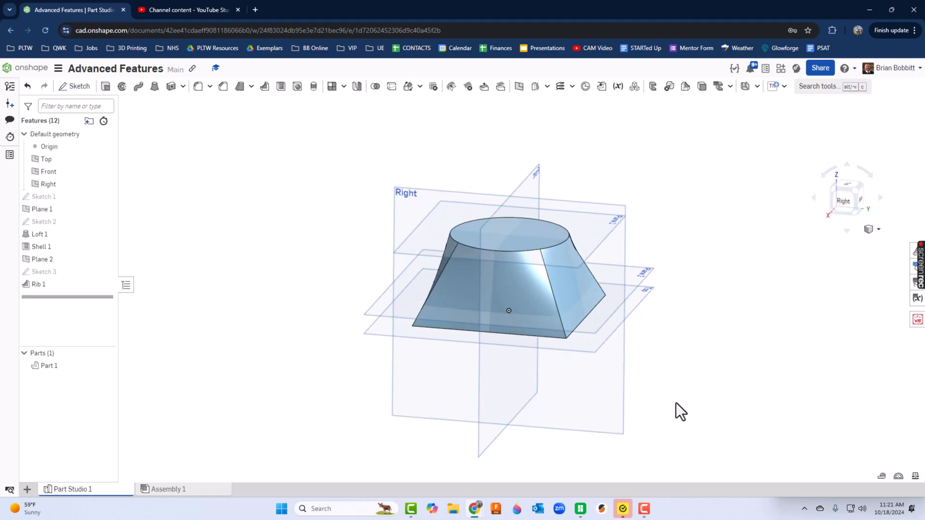
- Accept Rib 1 and hide the Top plane and another reference plane
{"action": "left_click", "coordinate": [846, 197]}
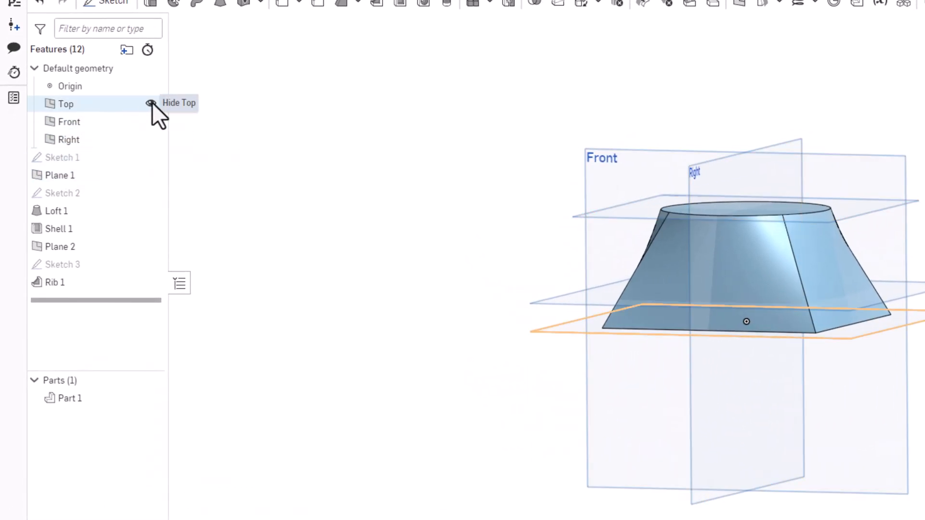
{"action": "left_click", "coordinate": [151, 104]}
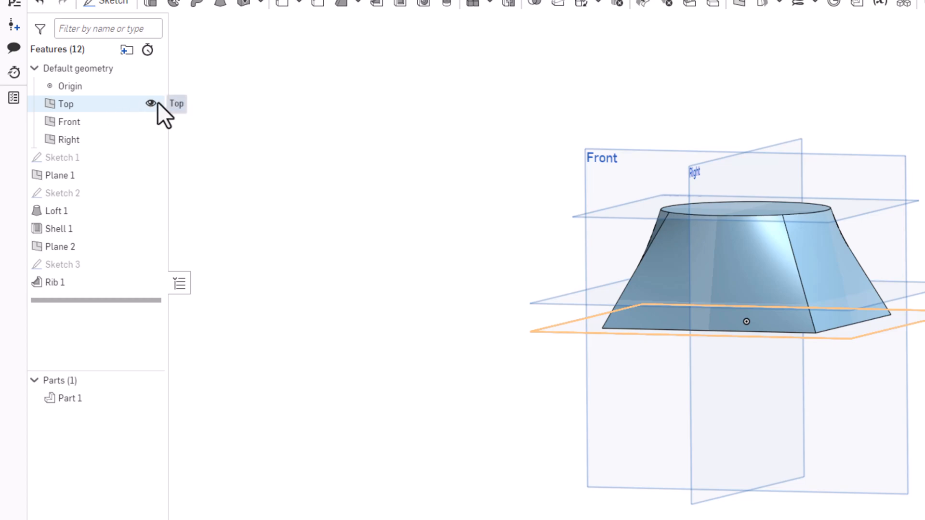
{"action": "left_click", "coordinate": [151, 103]}
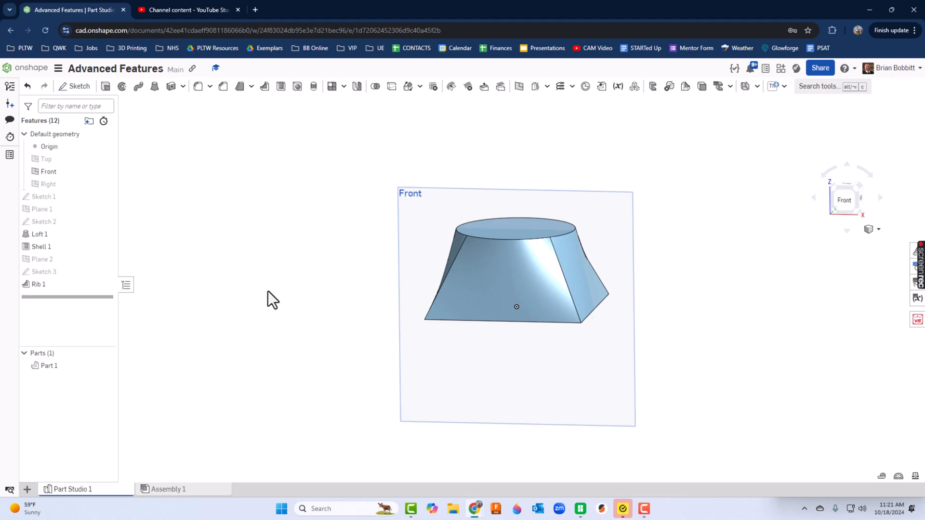
- Start Sketch 4 on the Front plane, pick the Line tool, and undo the stray diagonal line
{"action": "left_click", "coordinate": [78, 87]}
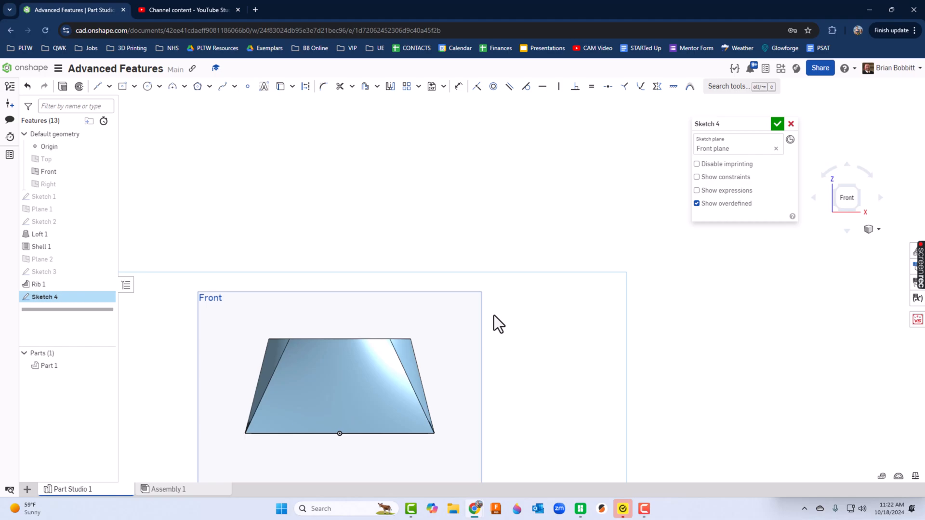
{"action": "mouse_move", "coordinate": [329, 333]}
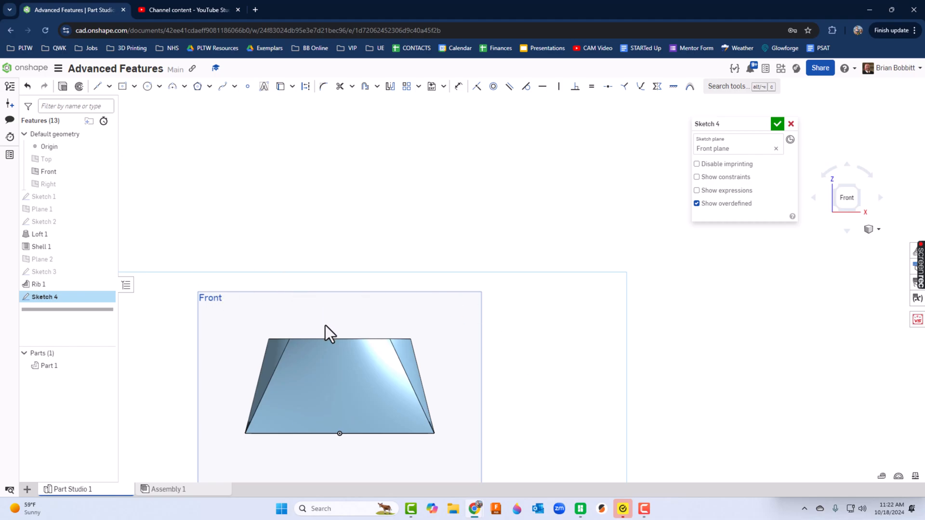
{"action": "mouse_move", "coordinate": [665, 142]}
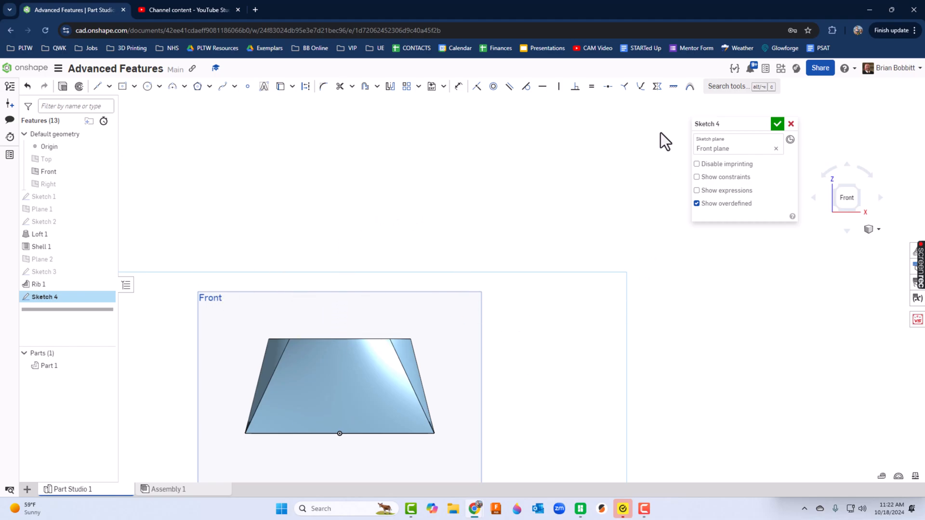
{"action": "mouse_move", "coordinate": [97, 86]}
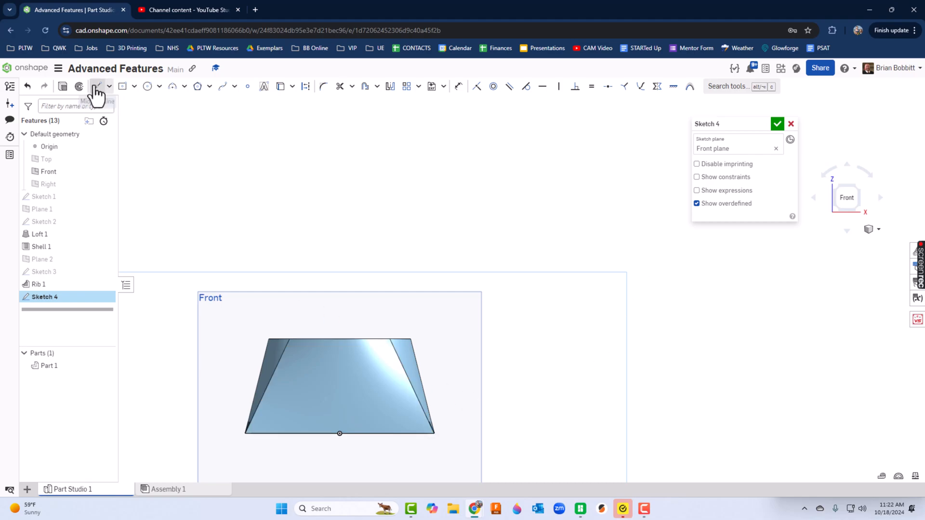
{"action": "left_click", "coordinate": [110, 86]}
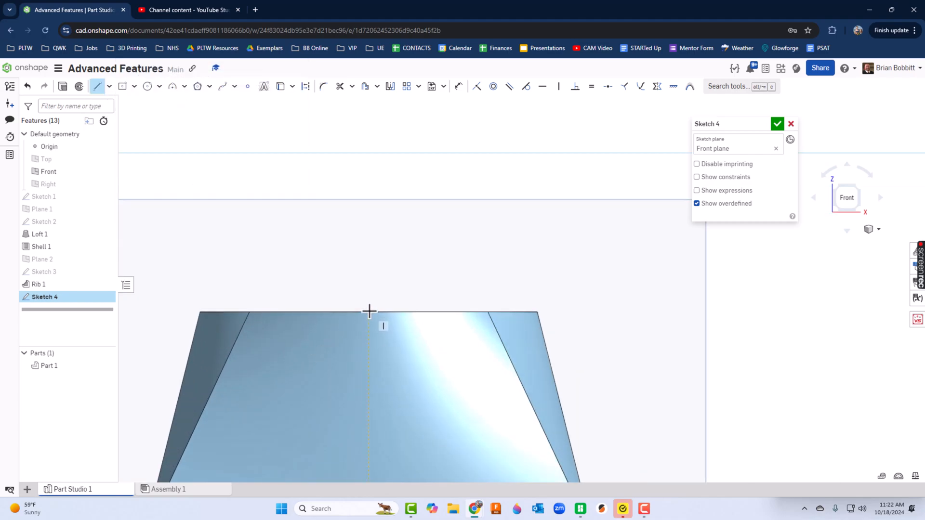
{"action": "mouse_move", "coordinate": [356, 307]}
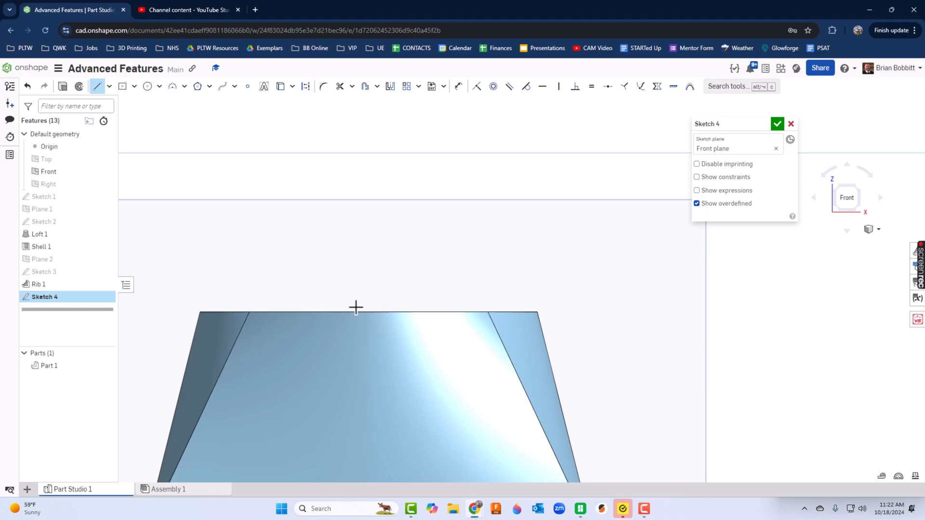
{"action": "mouse_move", "coordinate": [371, 312]}
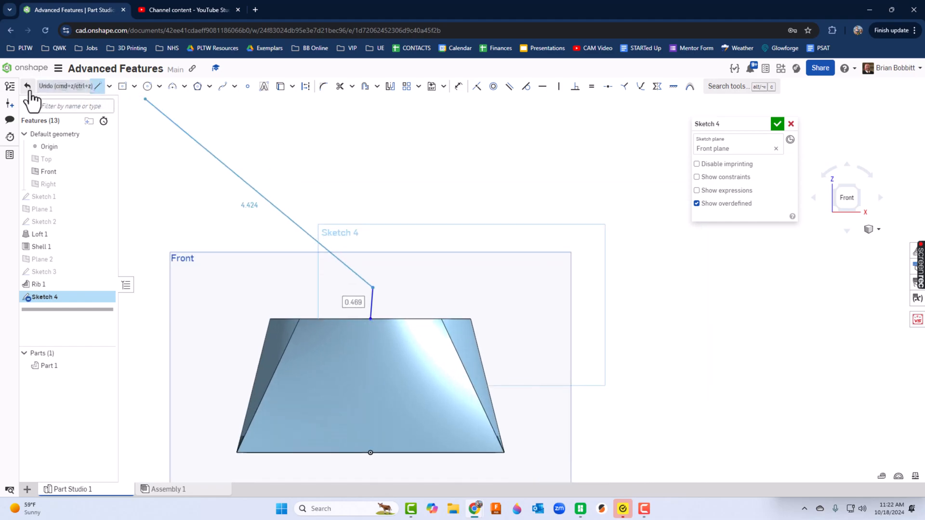
{"action": "left_click", "coordinate": [27, 86]}
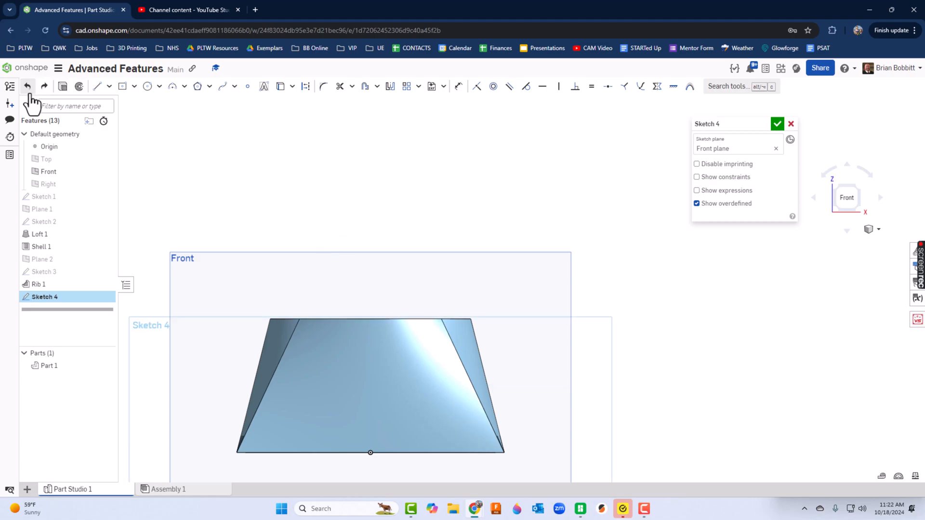
{"action": "mouse_move", "coordinate": [279, 158]}
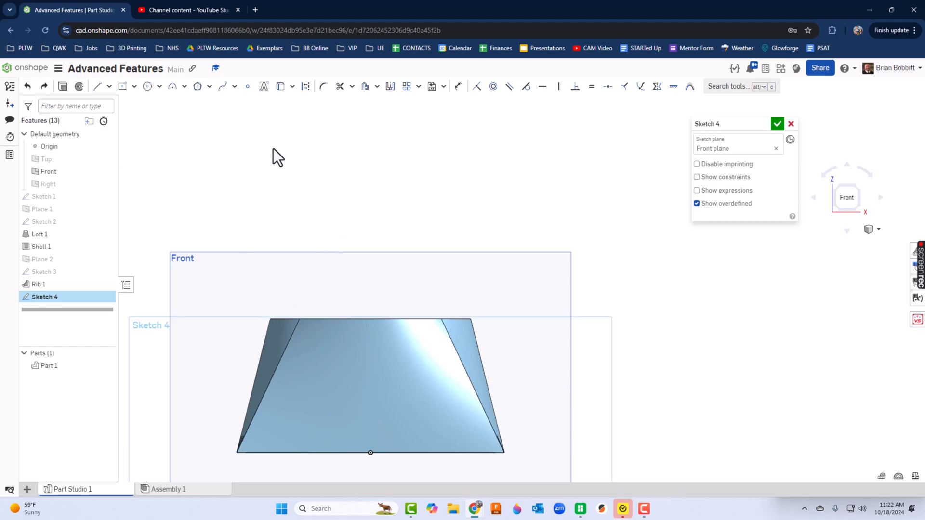
{"action": "mouse_move", "coordinate": [282, 86]}
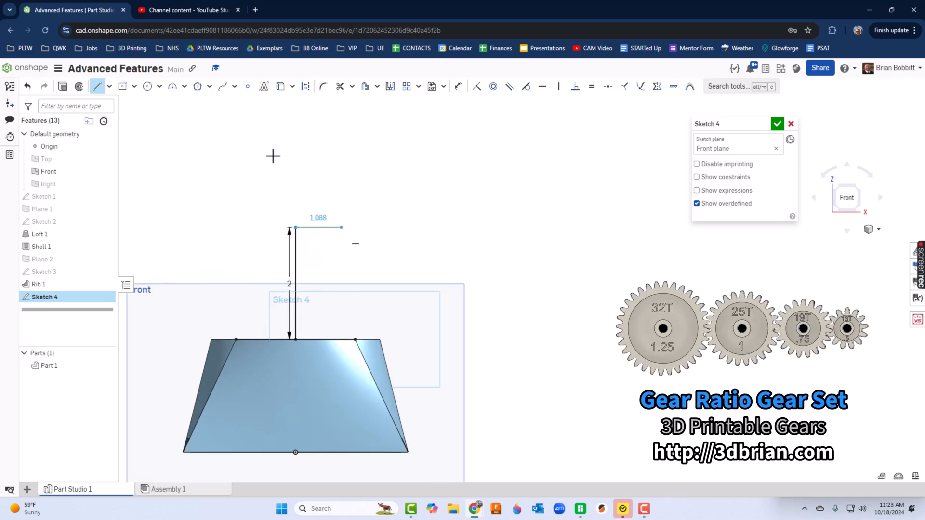
- Draw two R2 three-point arcs from the vertical line's top and make them tangent
{"action": "left_click", "coordinate": [173, 86]}
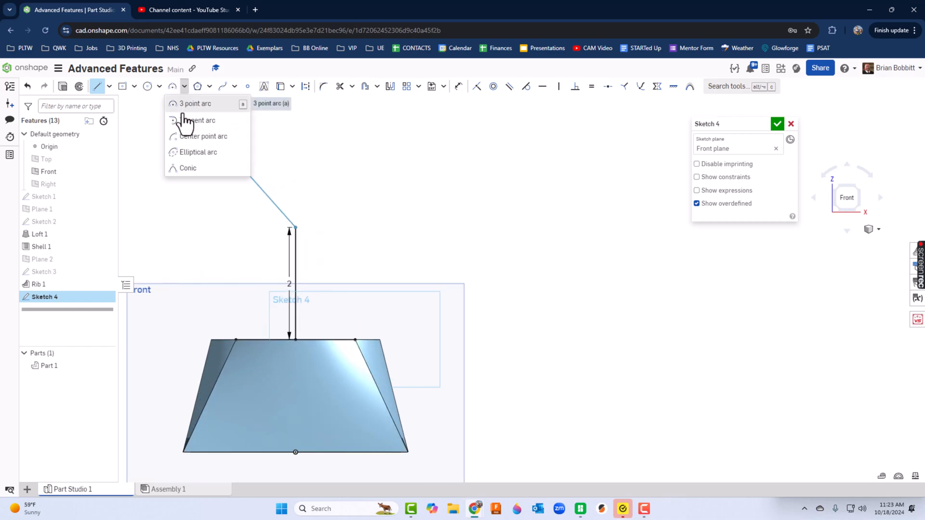
{"action": "left_click", "coordinate": [195, 103]}
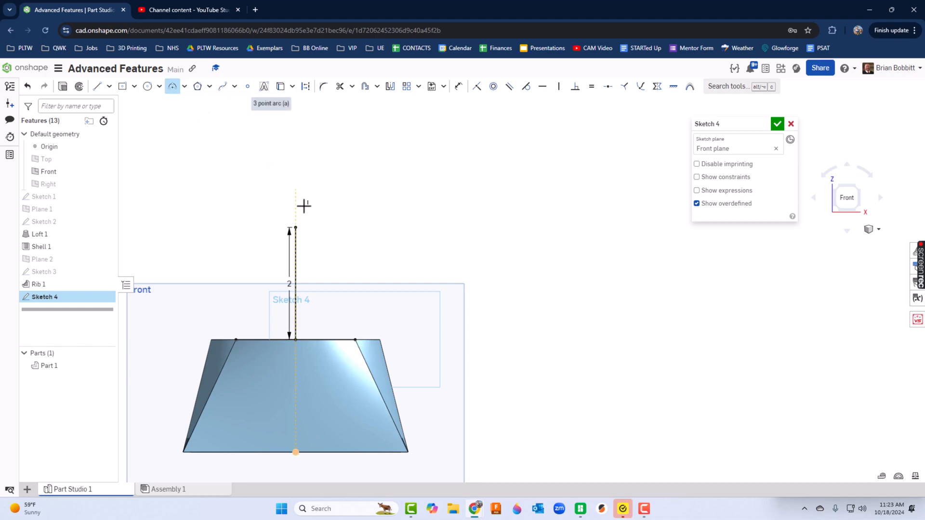
{"action": "left_click", "coordinate": [406, 229]}
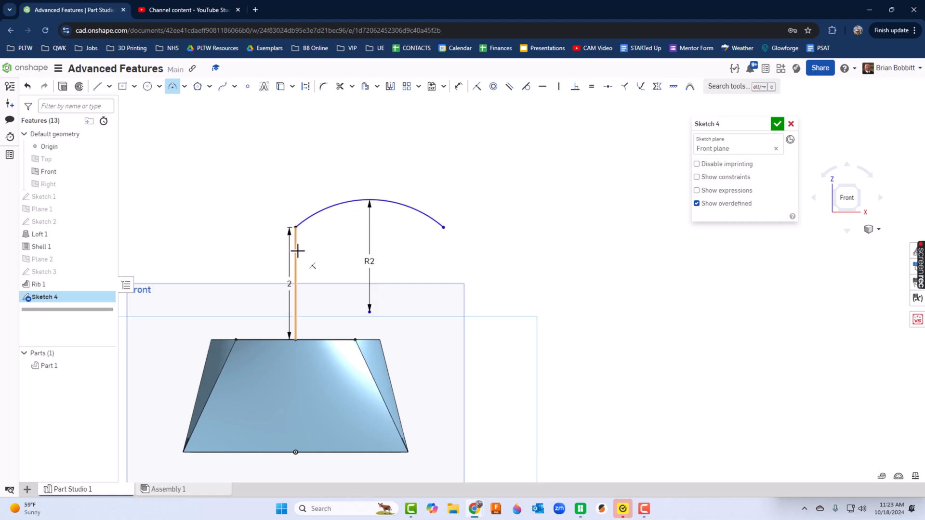
{"action": "mouse_move", "coordinate": [529, 106]}
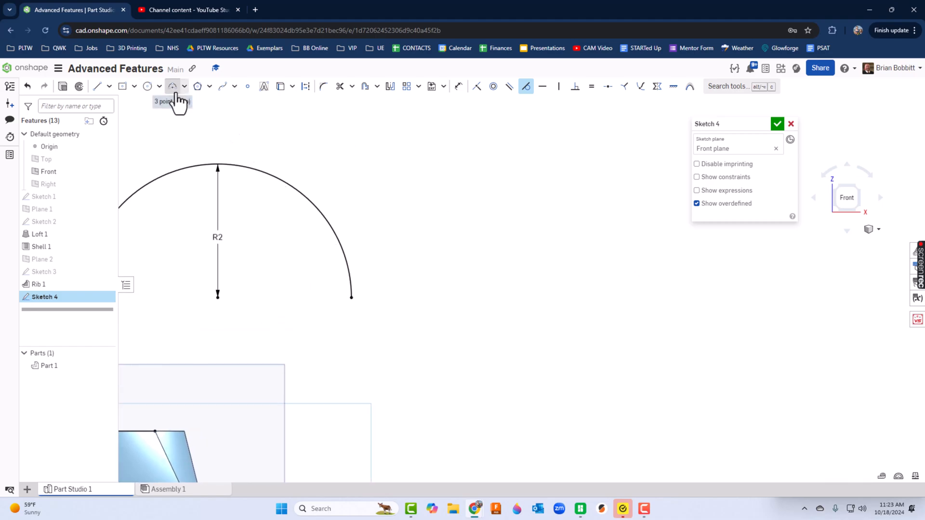
{"action": "left_click", "coordinate": [173, 87]}
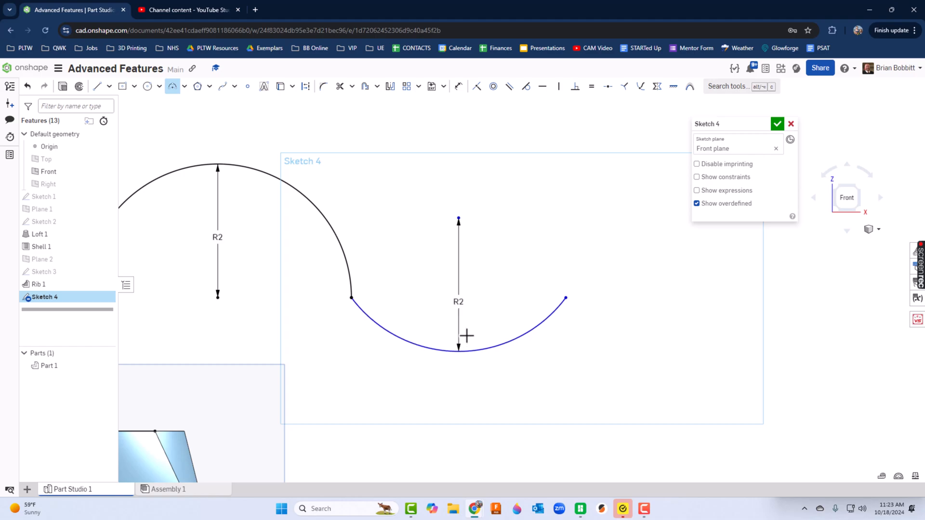
{"action": "mouse_move", "coordinate": [526, 86]}
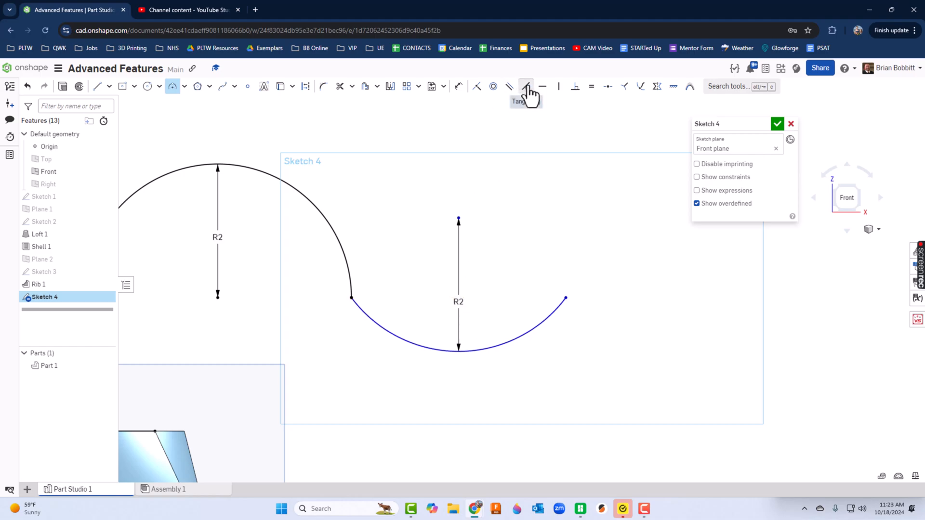
{"action": "left_click", "coordinate": [525, 87]}
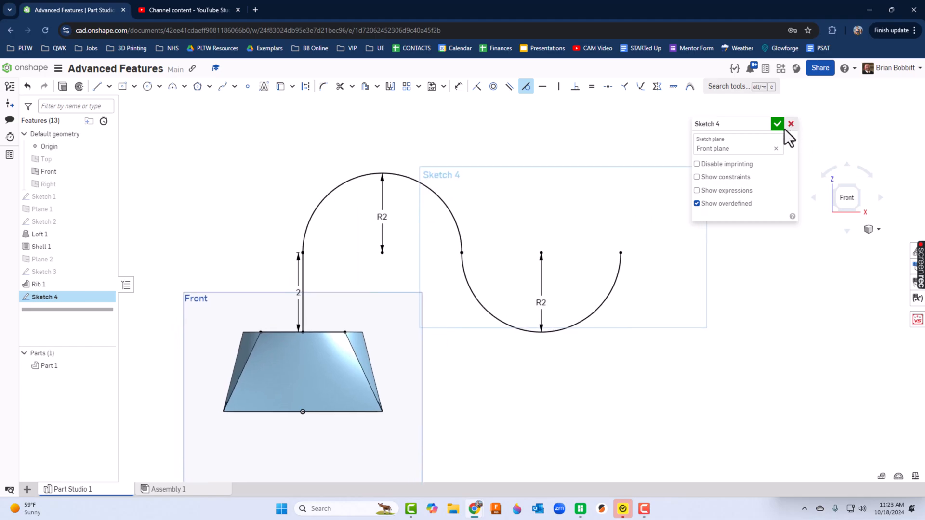
- Close Sketch 4 and preview an Add sweep of the funnel's circular top along the line and both arcs
{"action": "left_click", "coordinate": [777, 124]}
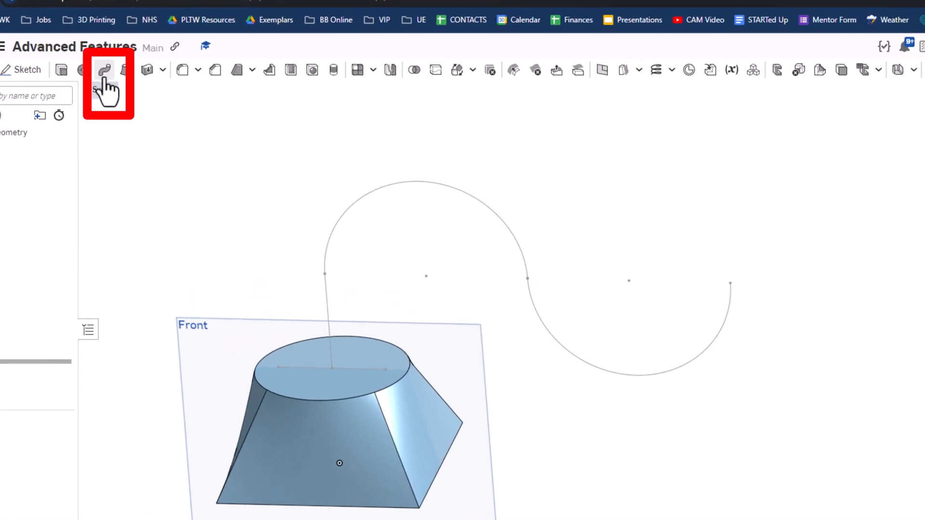
{"action": "mouse_move", "coordinate": [106, 70]}
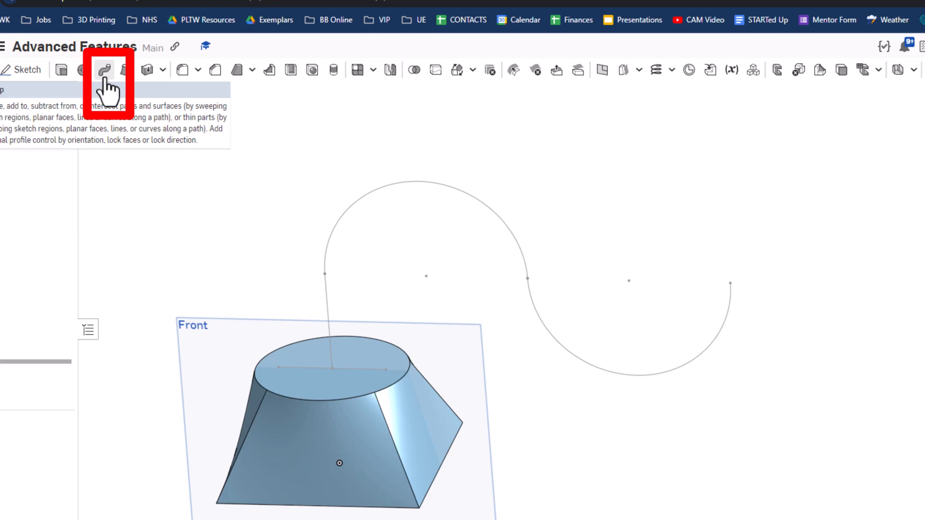
{"action": "left_click", "coordinate": [105, 69]}
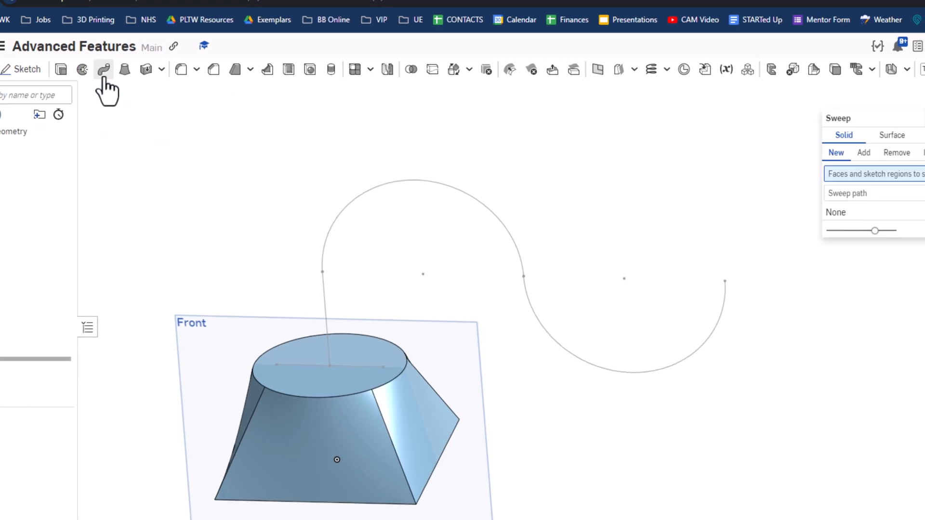
{"action": "left_click", "coordinate": [307, 342]}
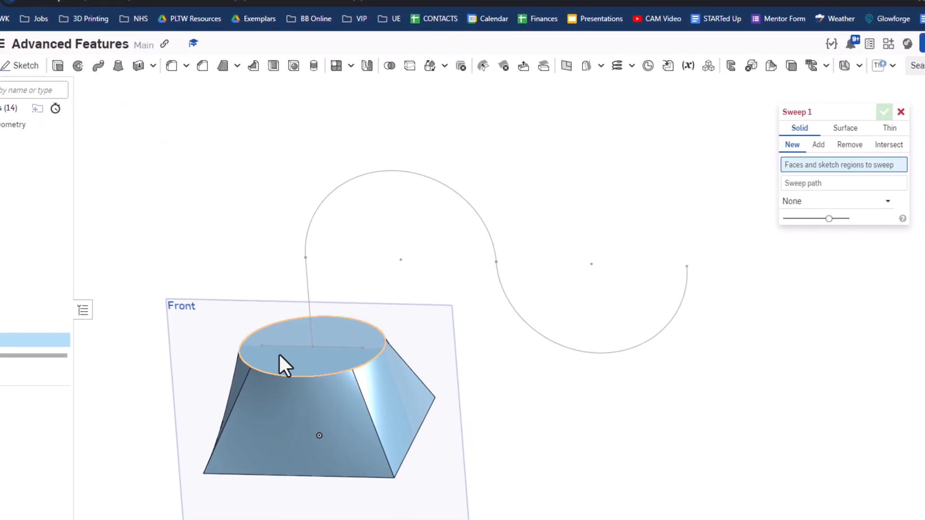
{"action": "left_click", "coordinate": [316, 344]}
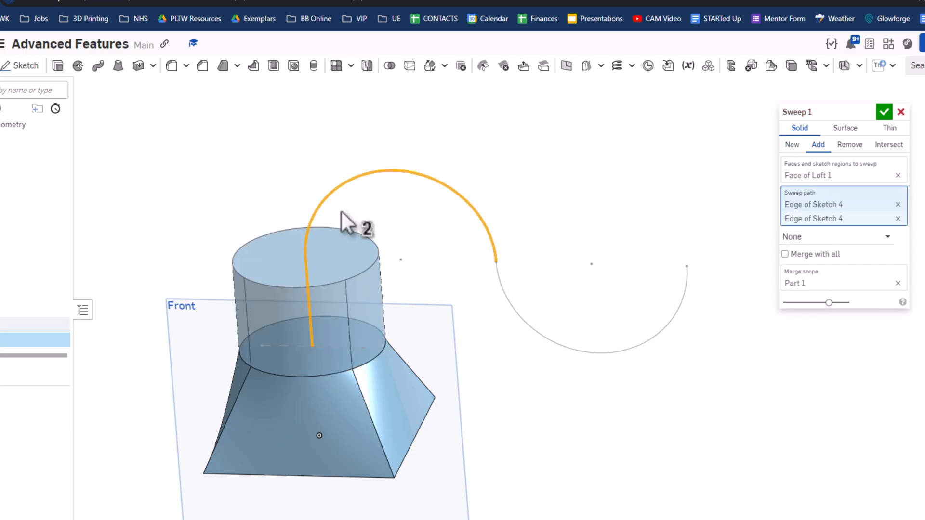
{"action": "left_click", "coordinate": [615, 355]}
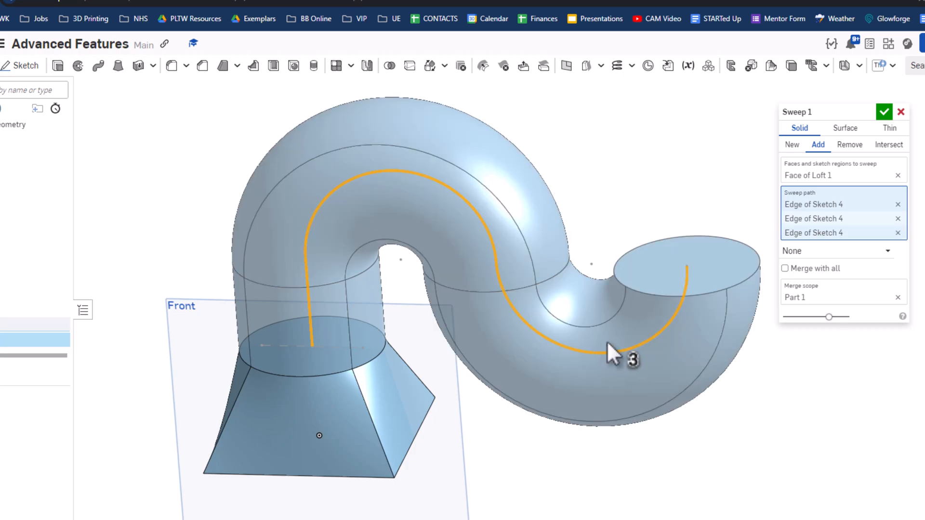
{"action": "mouse_move", "coordinate": [885, 112]}
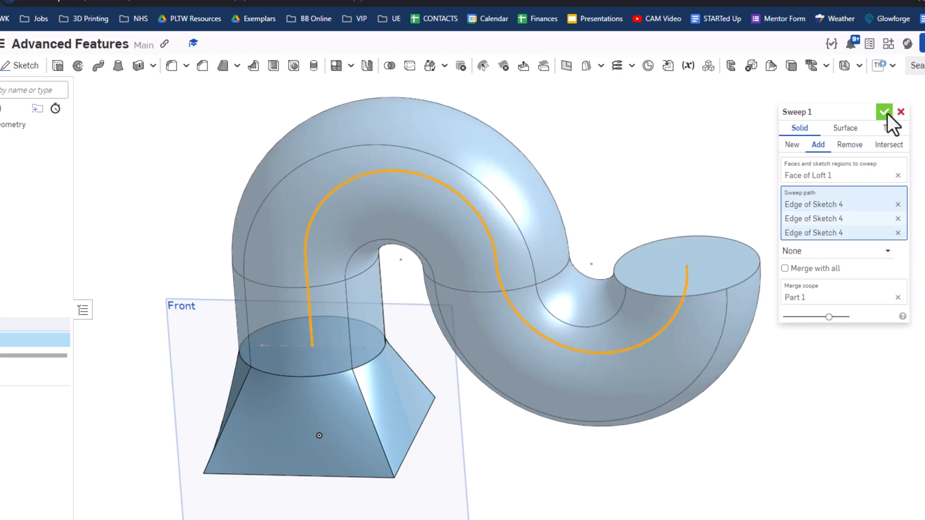
- Confirm Sweep 1, merging the S-shaped tube into Part 1
{"action": "left_click", "coordinate": [883, 113]}
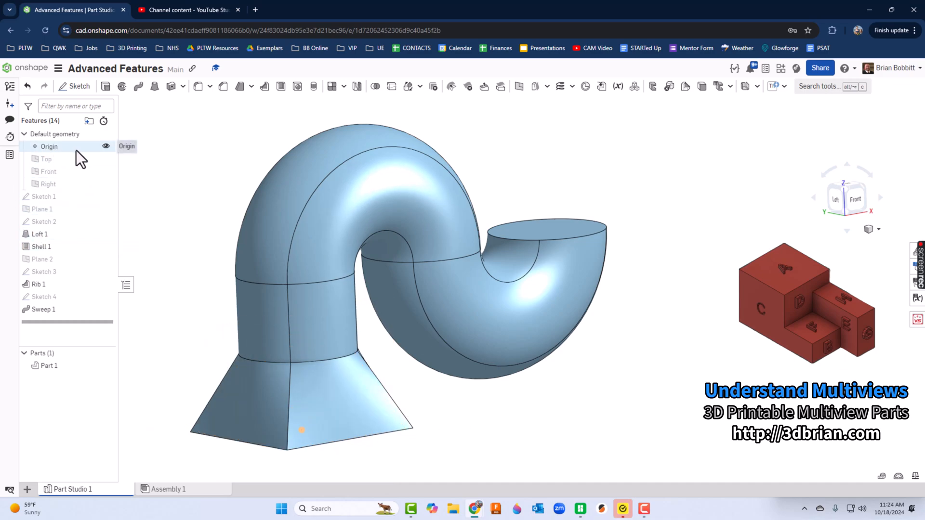
{"action": "mouse_move", "coordinate": [174, 282]}
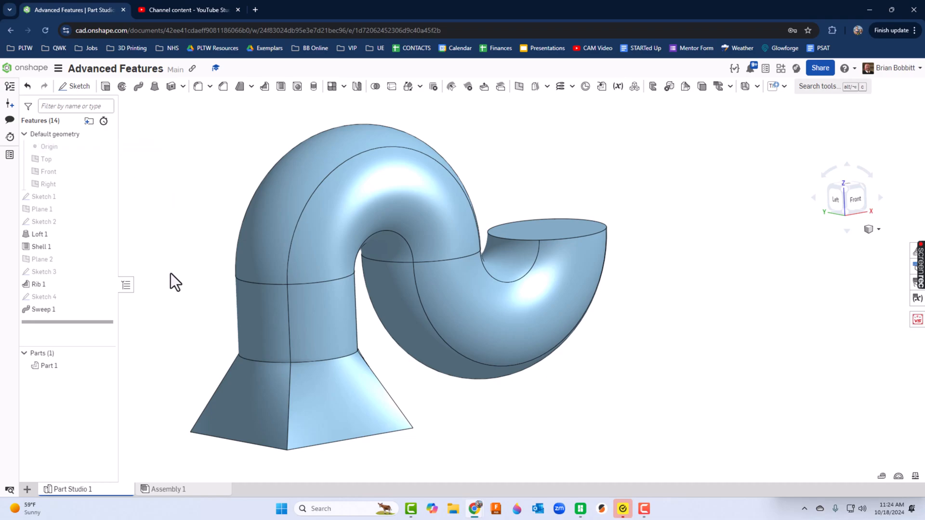